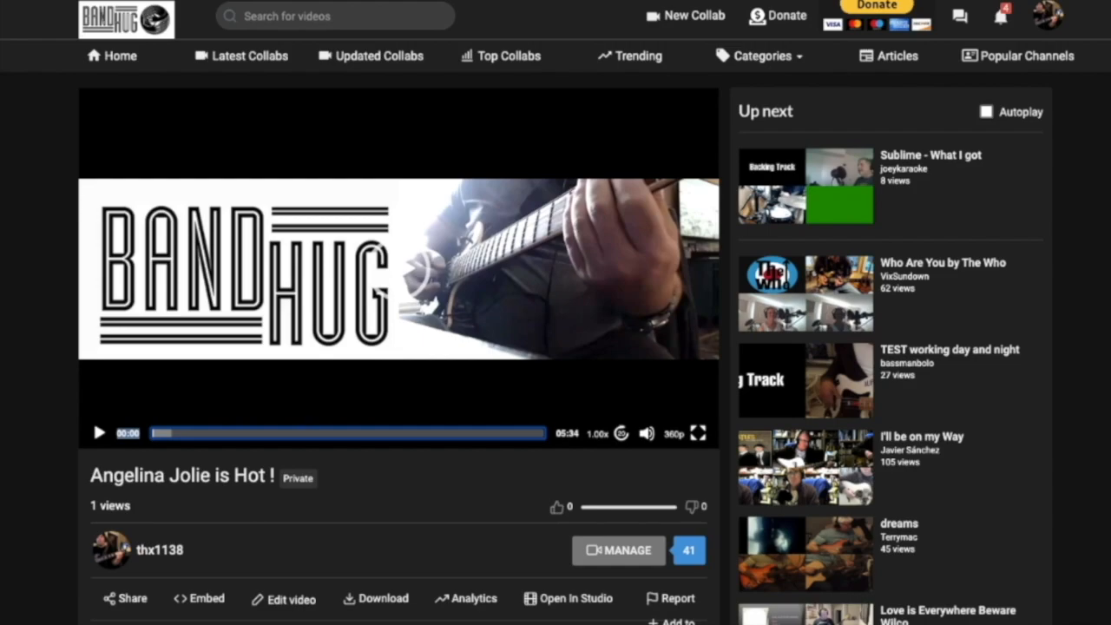
# - Play the start of the private collab, then open it in the BandHug studio editor
pyautogui.click(99, 433)
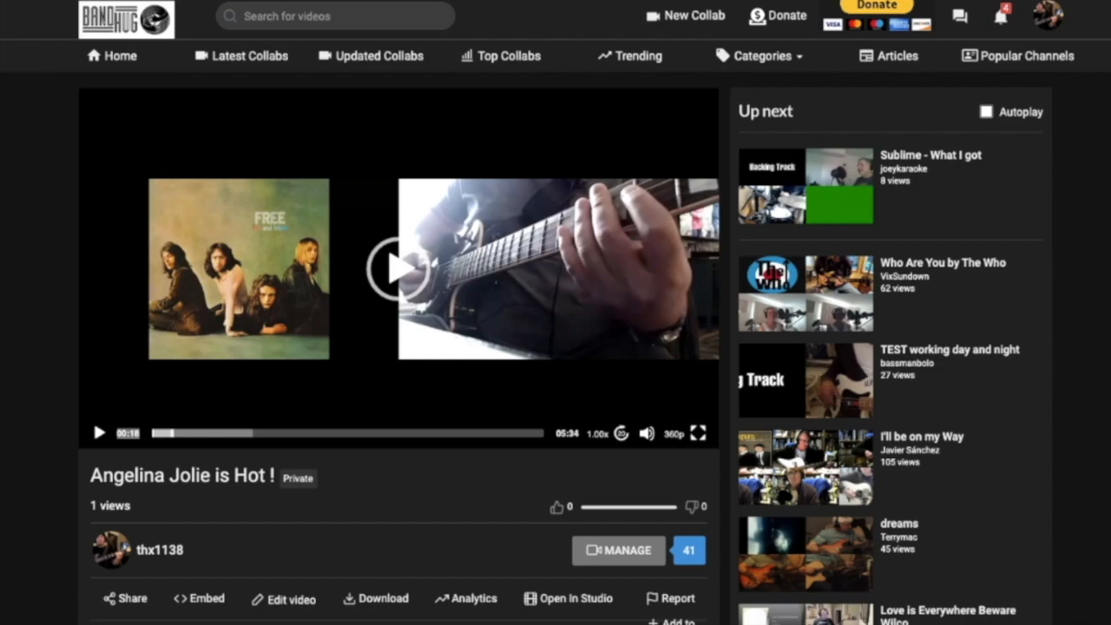
pyautogui.click(618, 549)
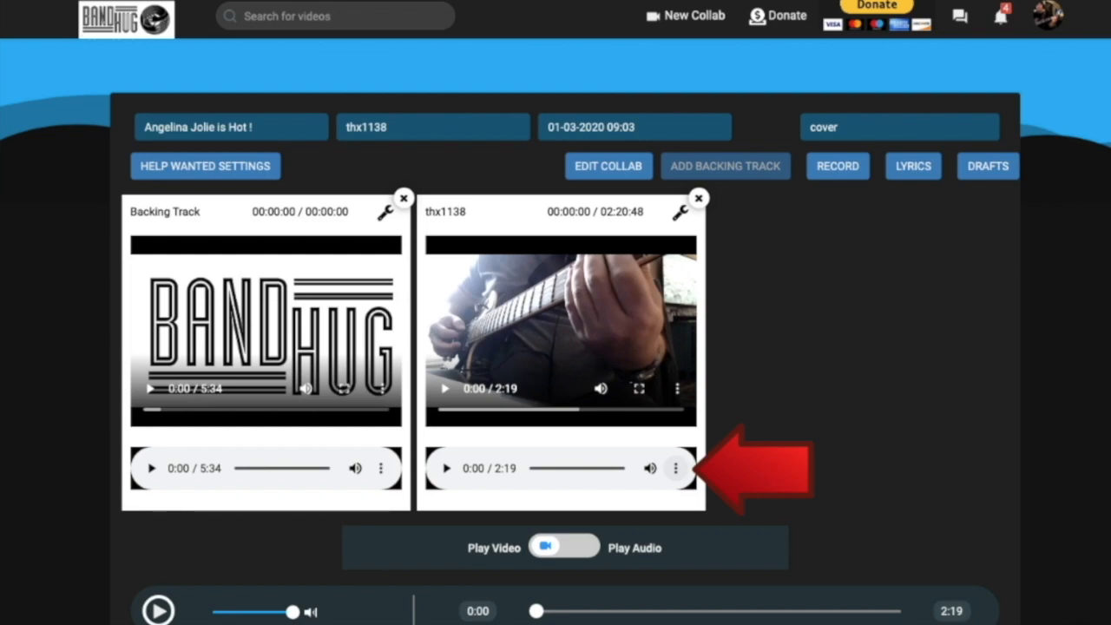
# - Download the guitar part's audio file via the player's more-options menu
pyautogui.click(675, 468)
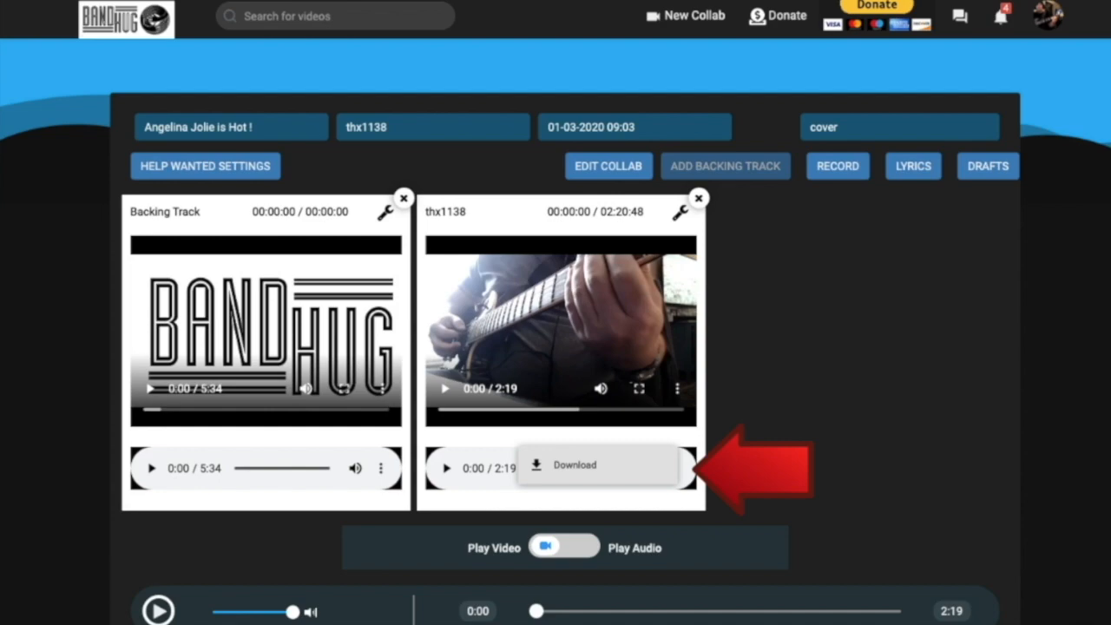
pyautogui.click(380, 467)
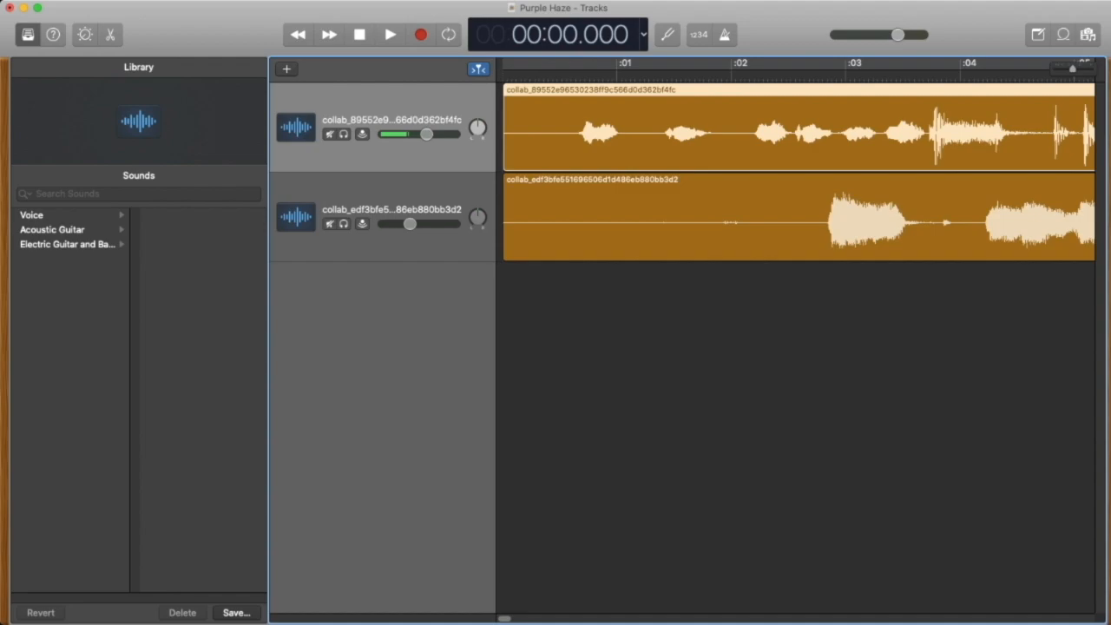
# - Mute the guitar track, play the backing track alone, then return the playhead to the start
pyautogui.click(388, 34)
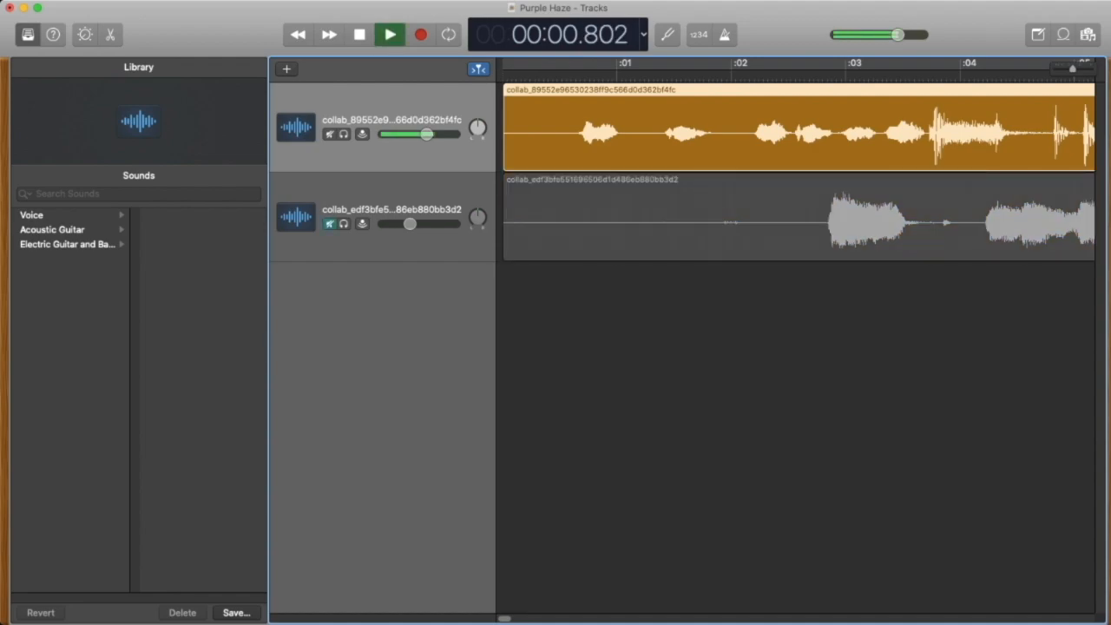
pyautogui.click(389, 35)
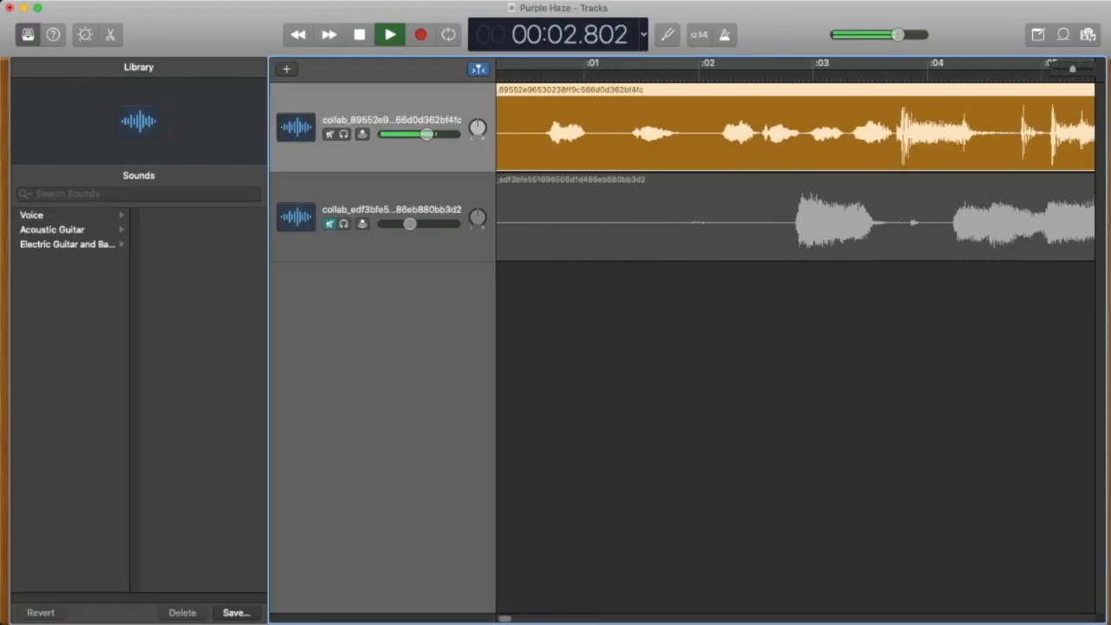
pyautogui.click(389, 35)
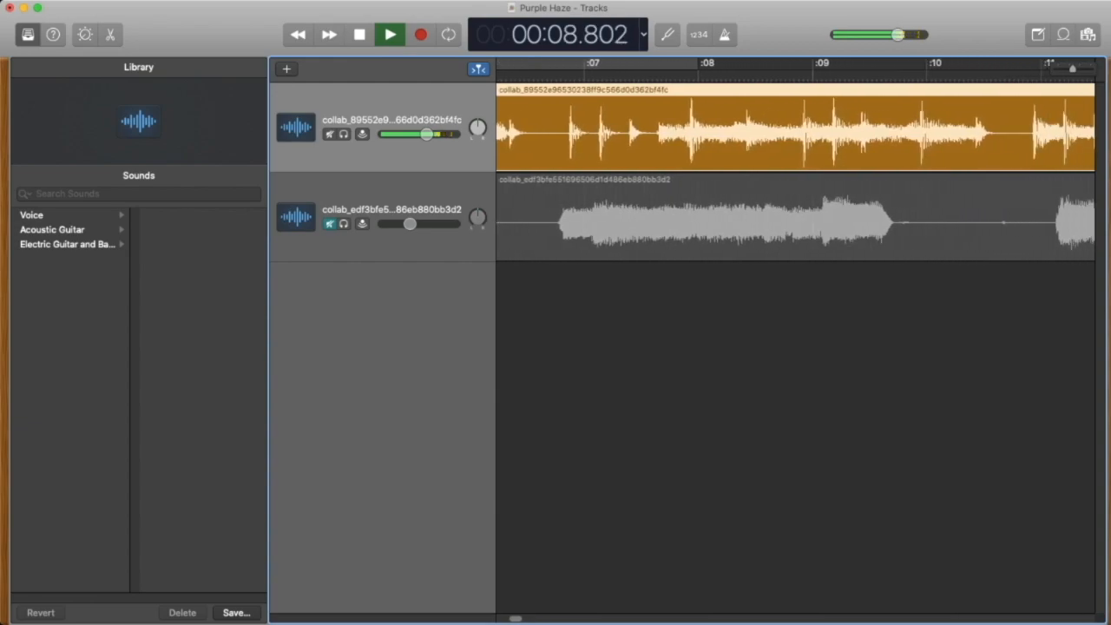
pyautogui.click(389, 35)
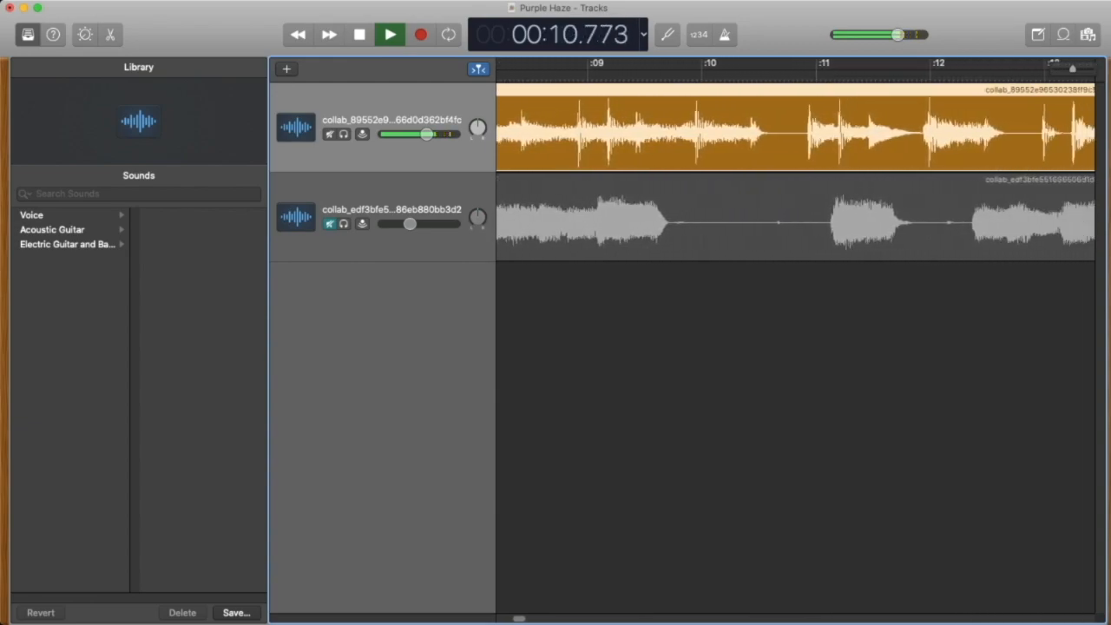
pyautogui.click(389, 34)
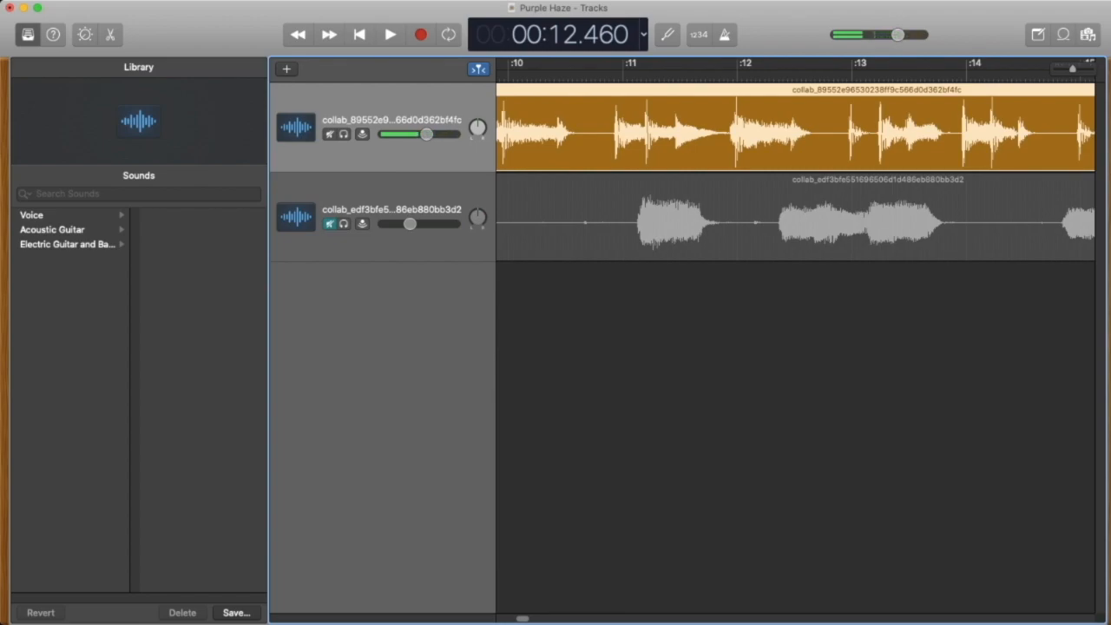
pyautogui.click(360, 34)
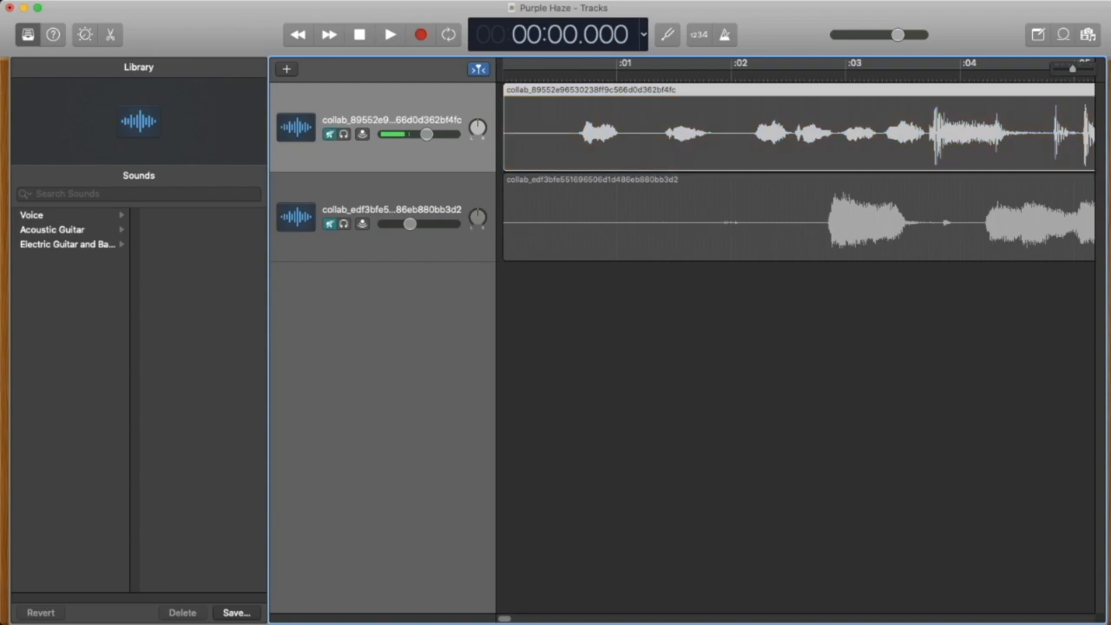
# - Solo the guitar track for a listen, then unmute the backing track and replay both from the start
pyautogui.click(389, 35)
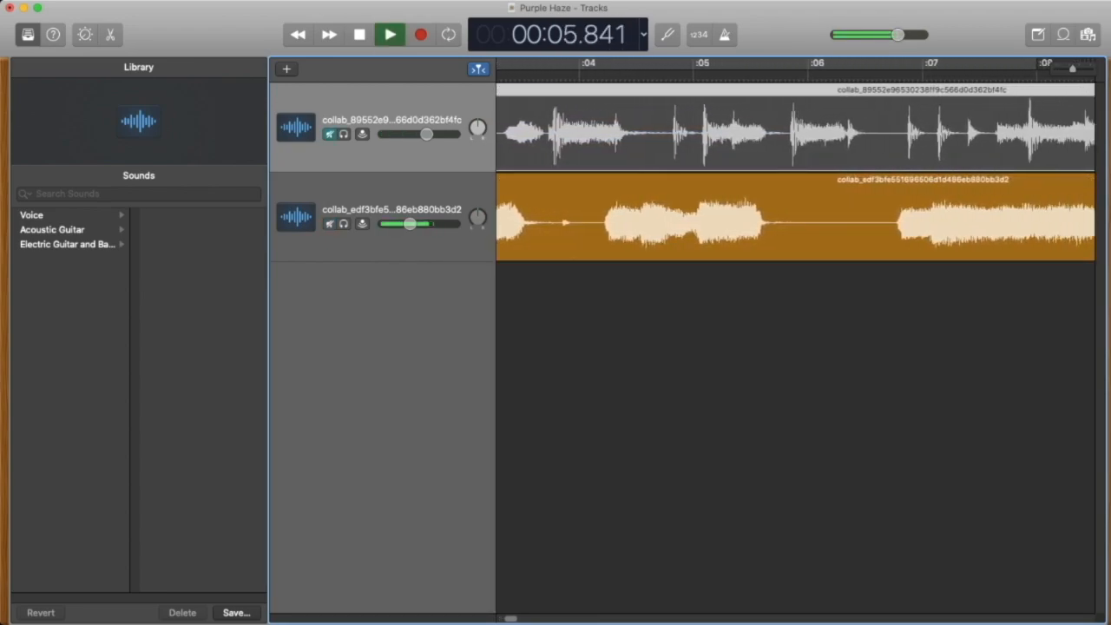
pyautogui.click(388, 34)
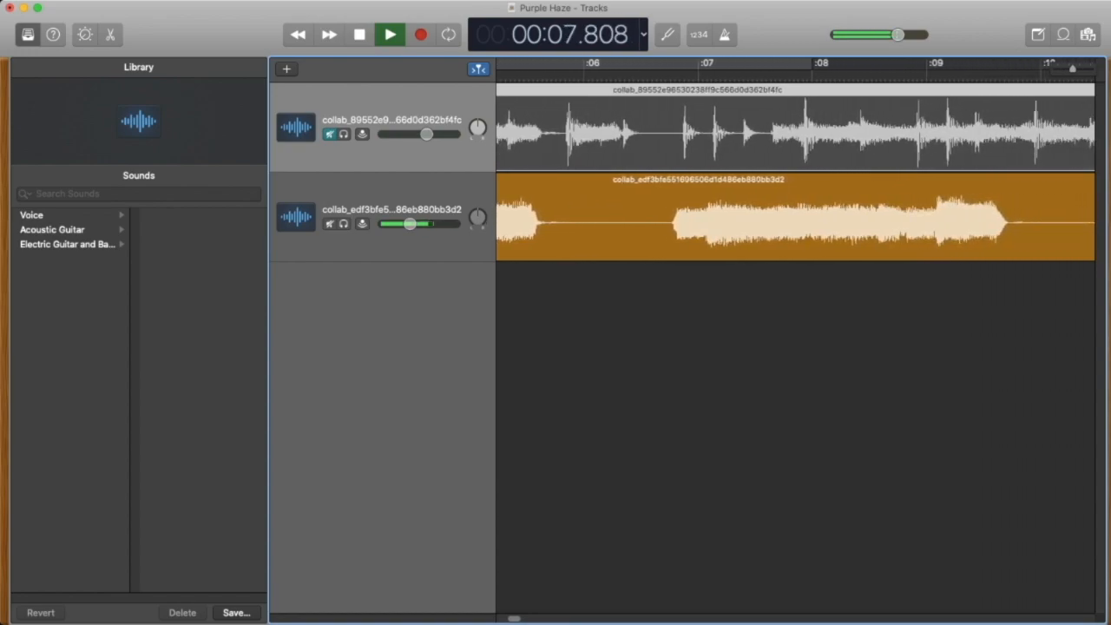
pyautogui.click(389, 35)
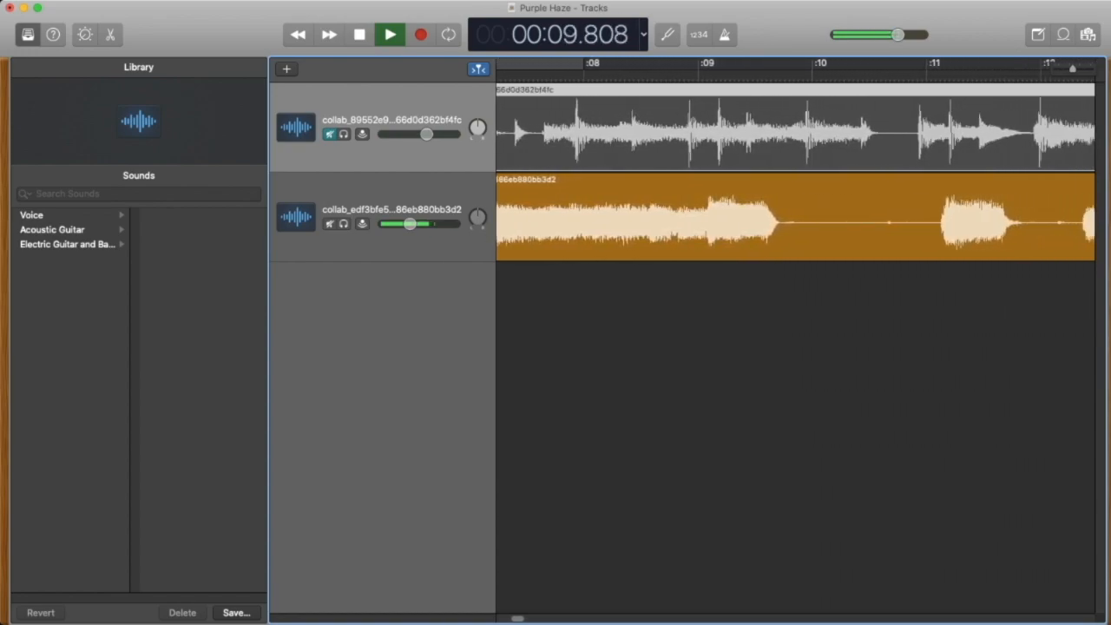
pyautogui.click(389, 34)
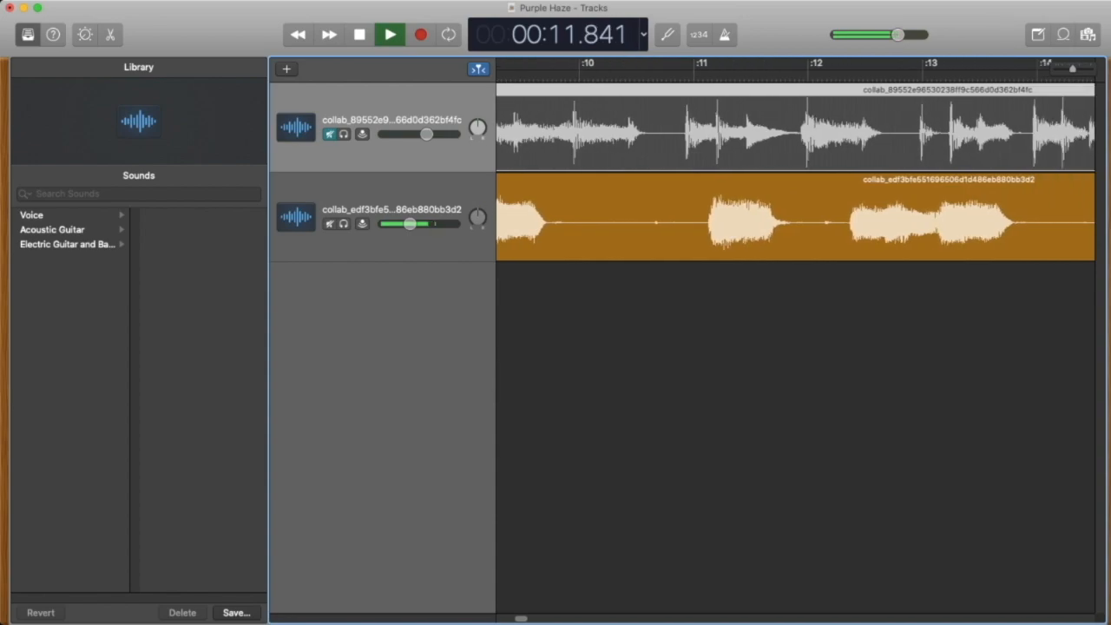
pyautogui.click(389, 34)
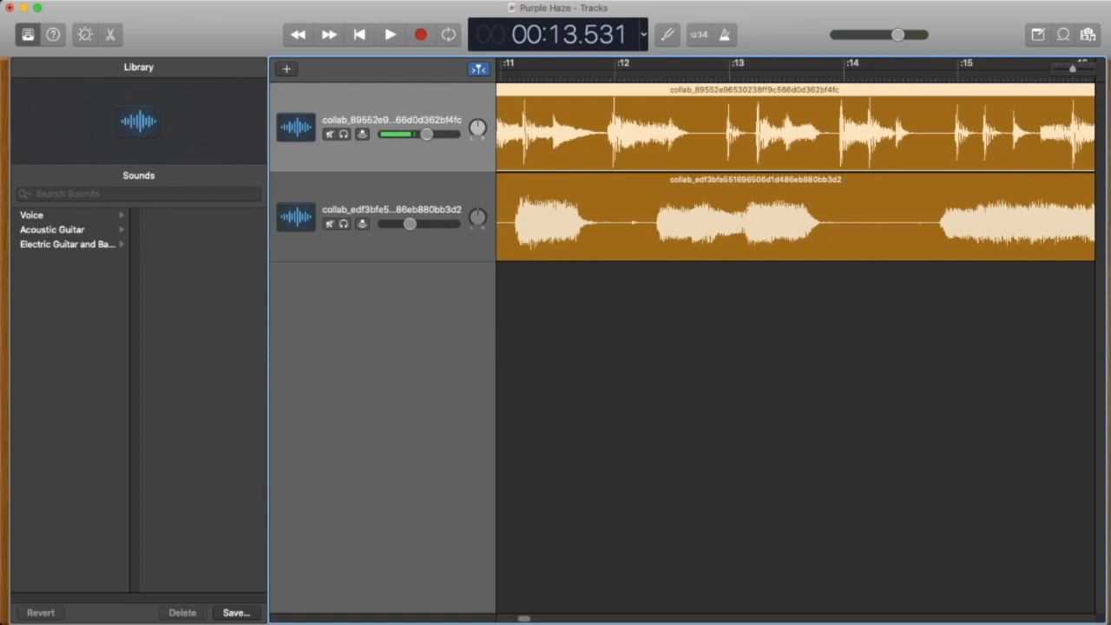
pyautogui.click(389, 35)
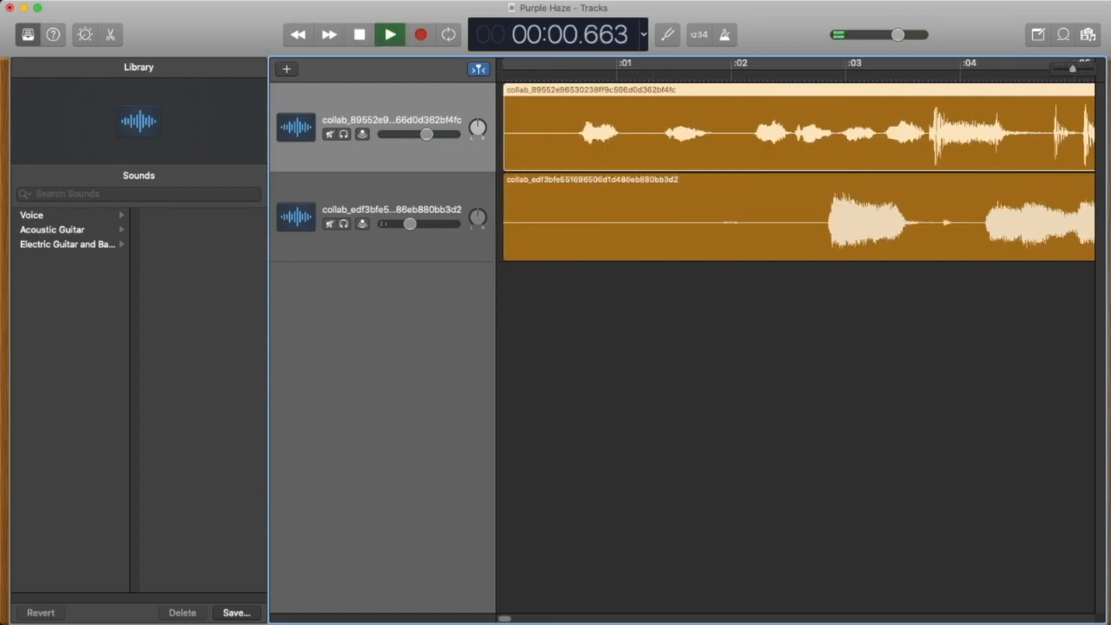
# - Play both tracks together to judge timing, then mute the guitar track again
pyautogui.click(389, 34)
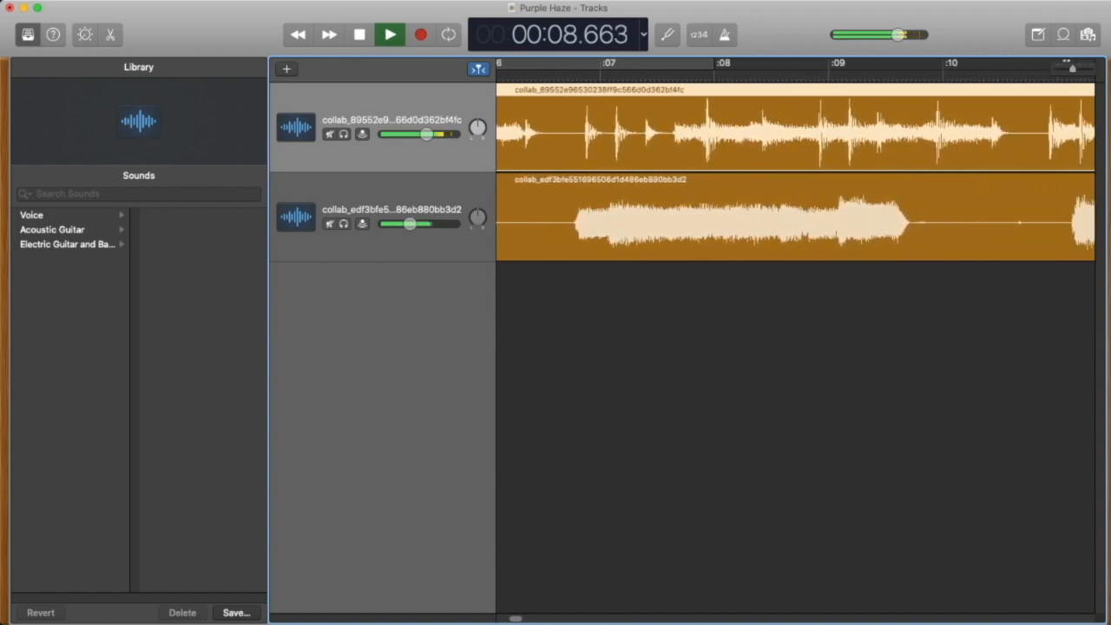
pyautogui.click(388, 34)
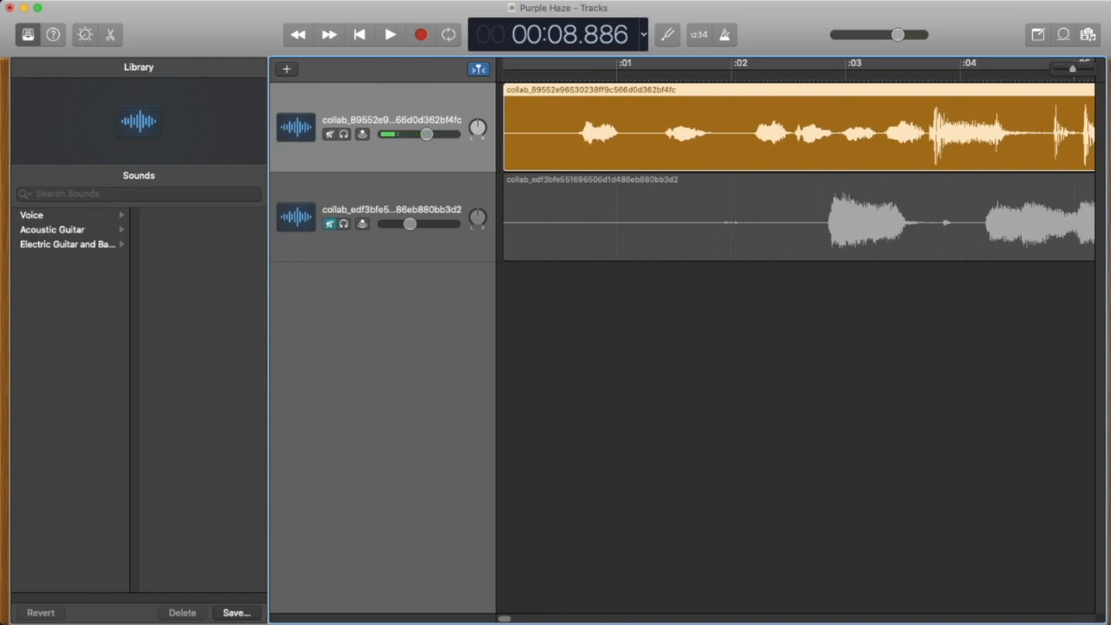
# - Play the backing track alone from the beginning to hear where the music starts
pyautogui.click(389, 35)
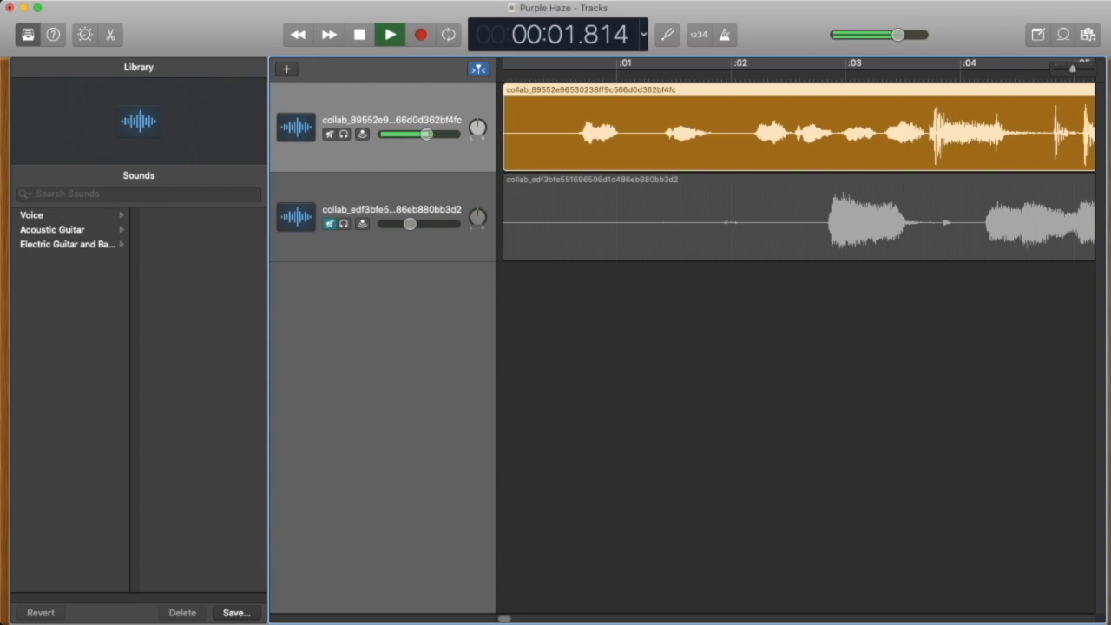
pyautogui.click(389, 35)
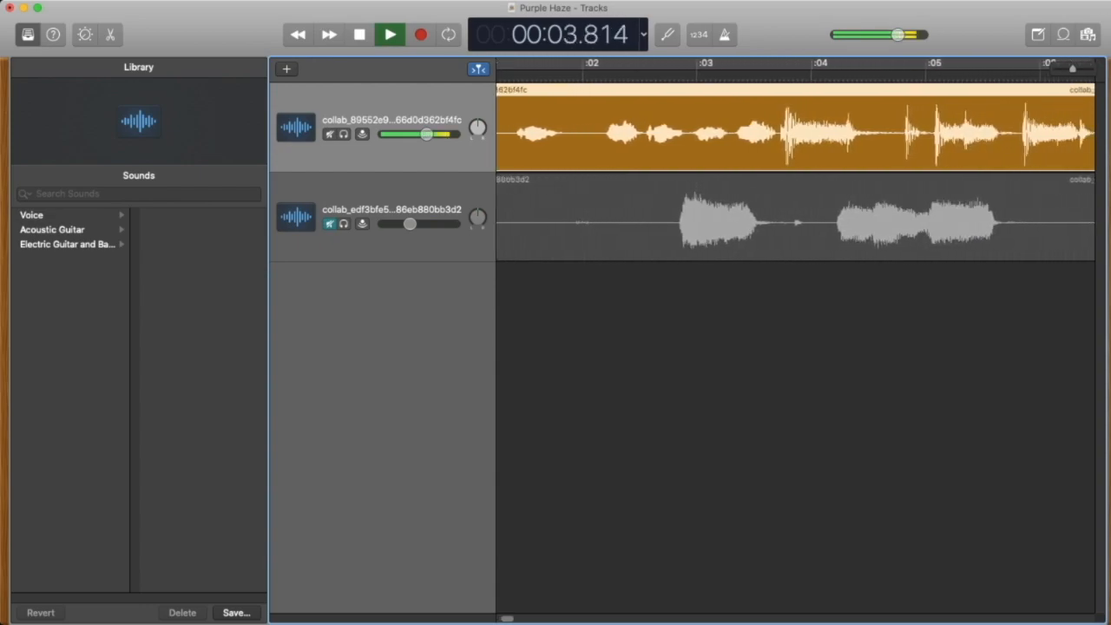
pyautogui.click(358, 35)
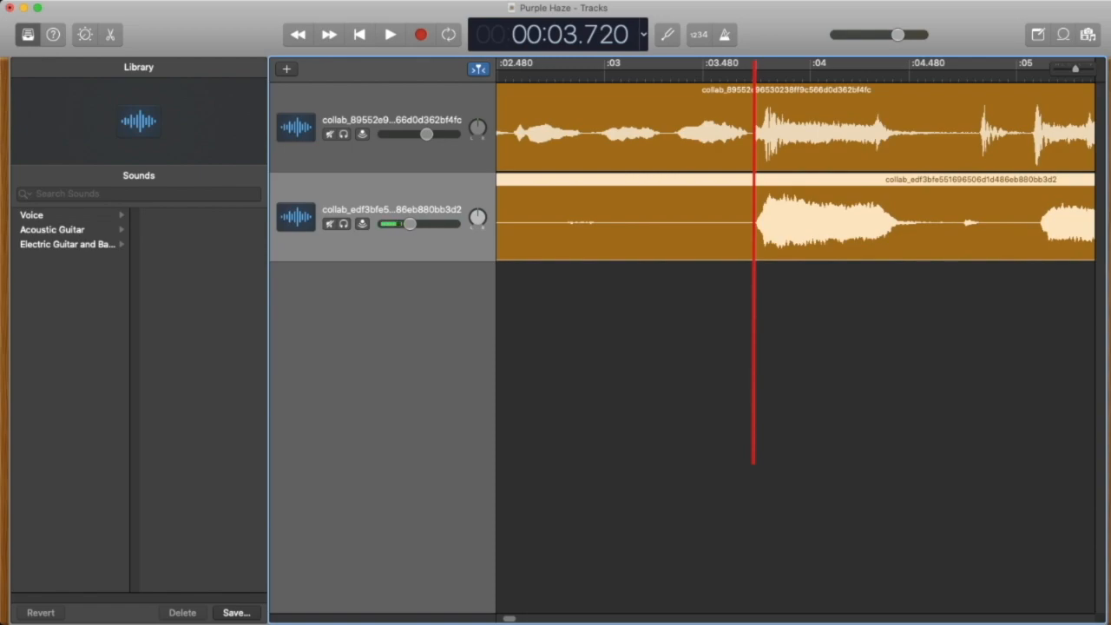
pyautogui.click(359, 34)
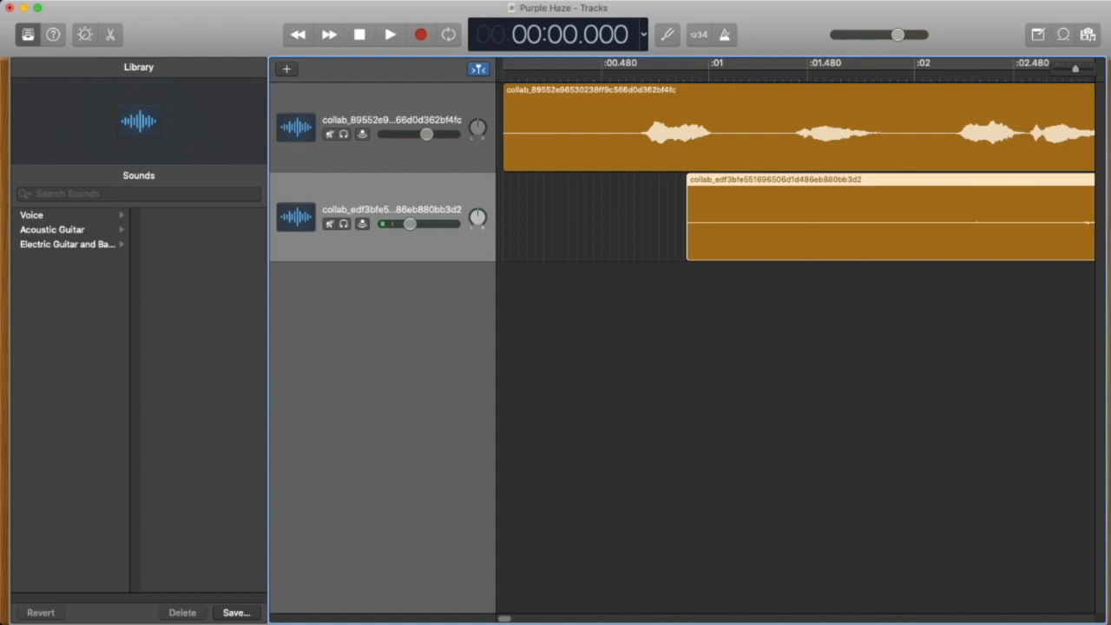
pyautogui.click(388, 35)
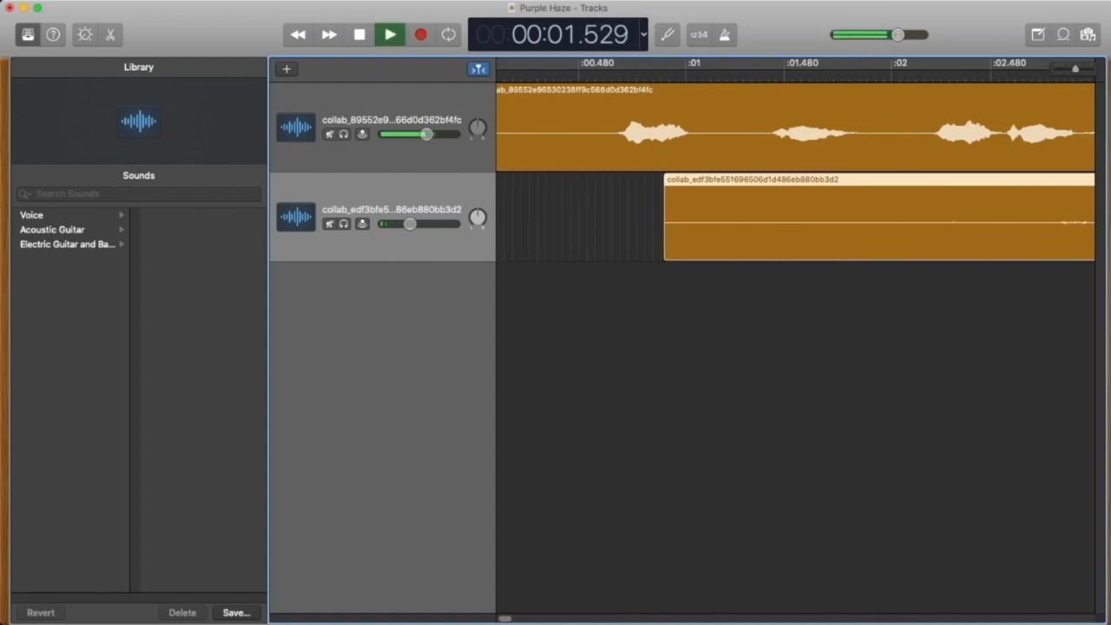
pyautogui.click(388, 35)
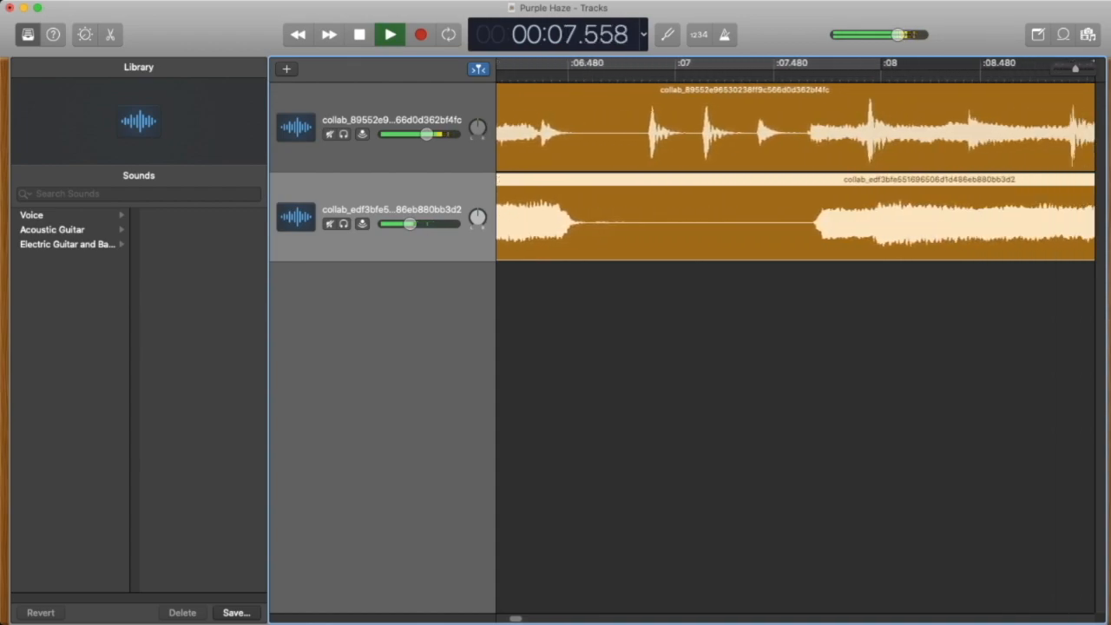
pyautogui.click(388, 35)
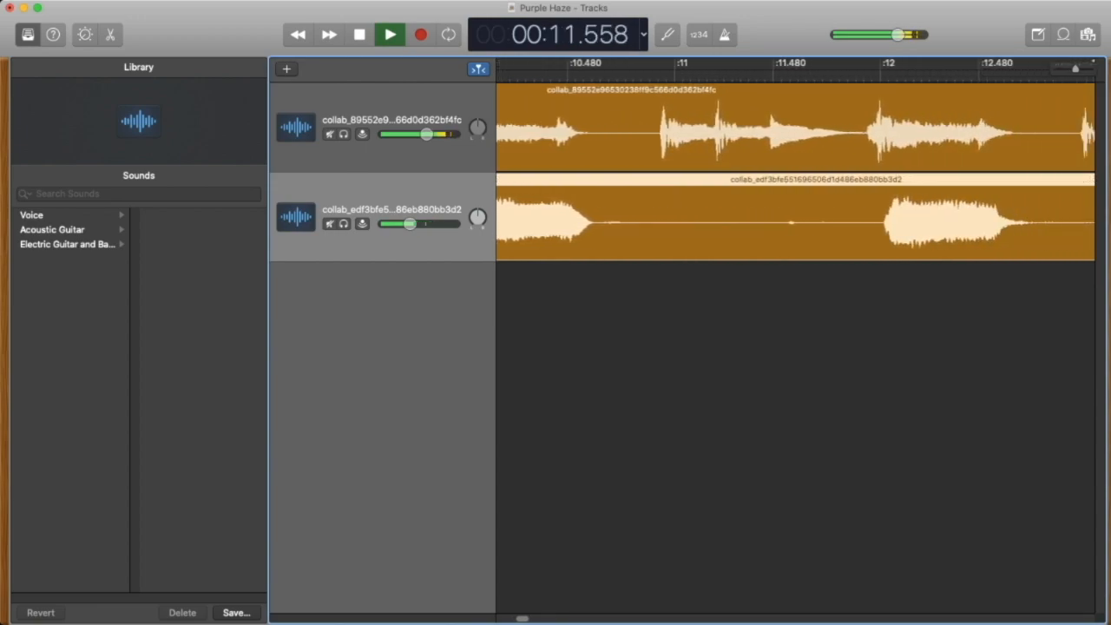
pyautogui.click(389, 34)
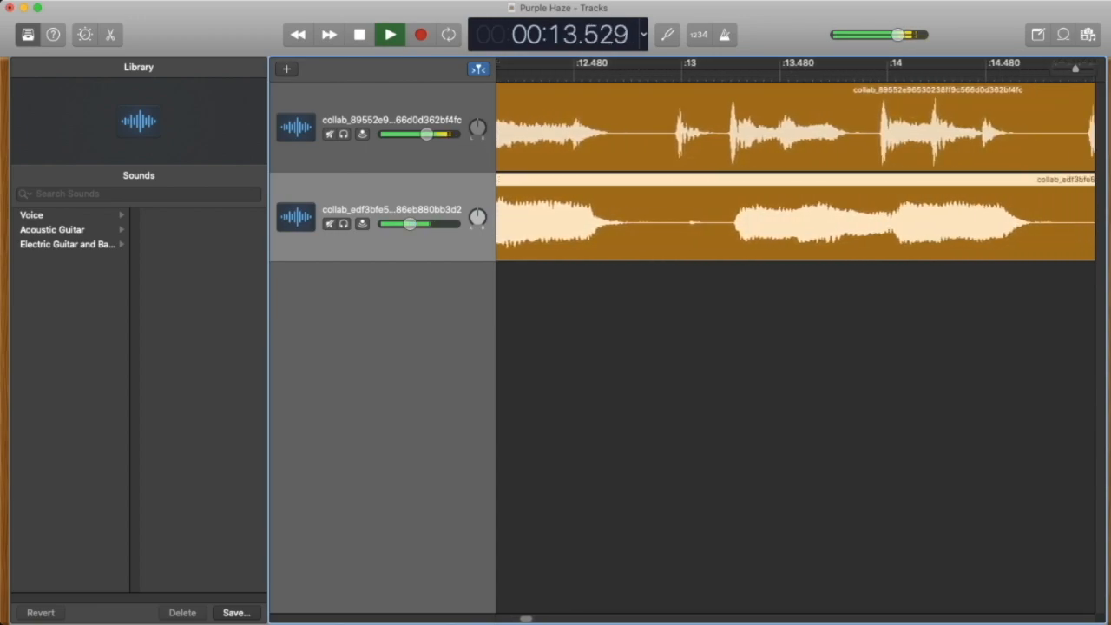
pyautogui.click(388, 34)
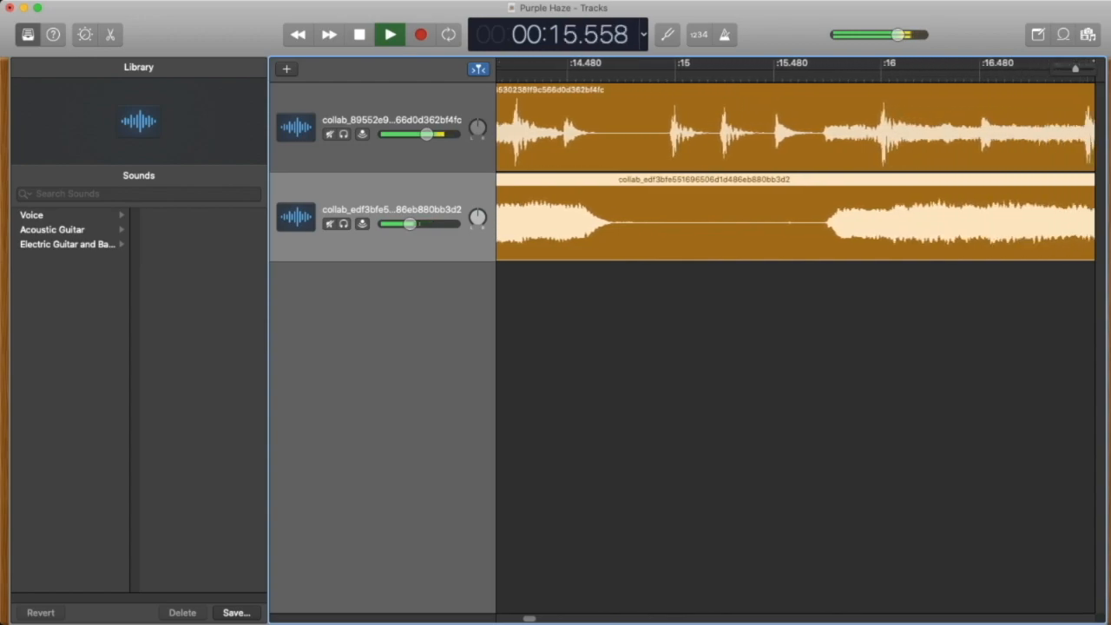
pyautogui.click(388, 34)
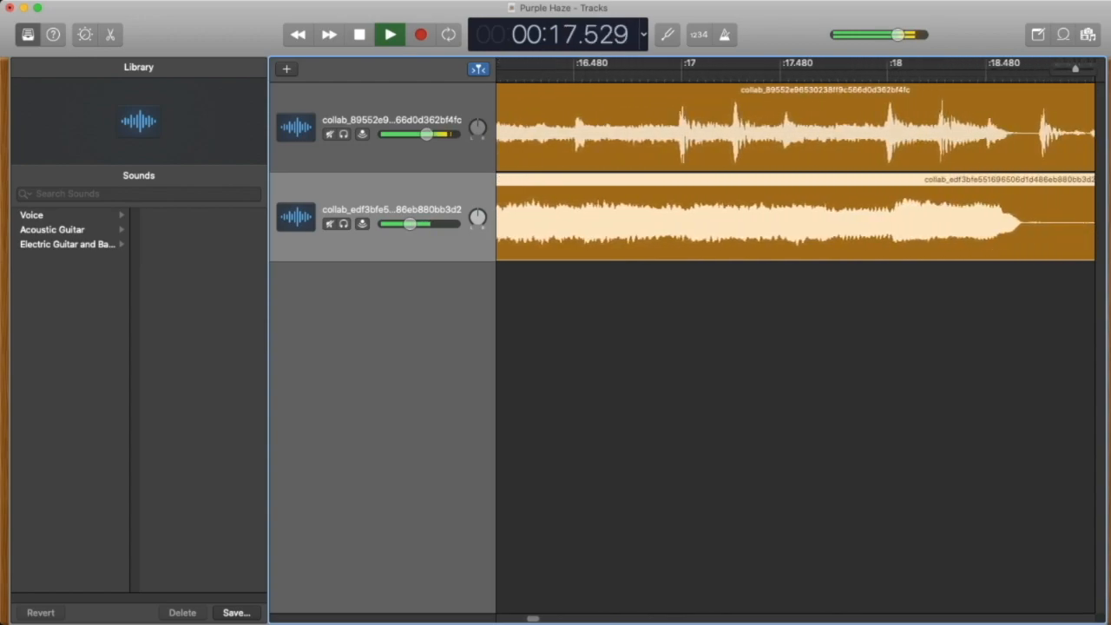
pyautogui.click(389, 35)
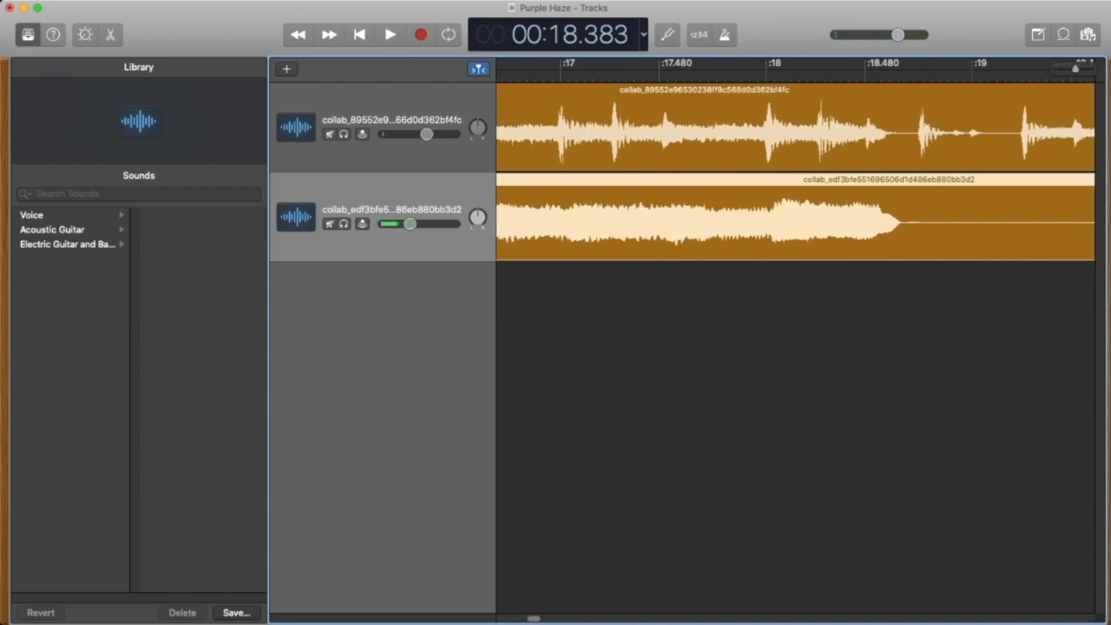
pyautogui.hscroll(-3)
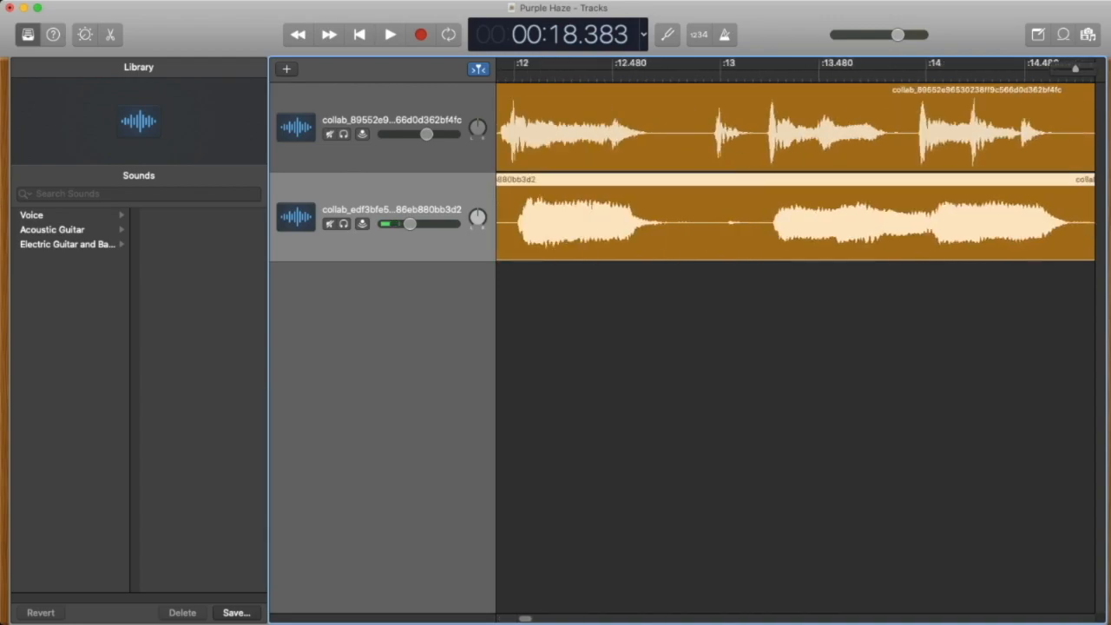
pyautogui.hscroll(3)
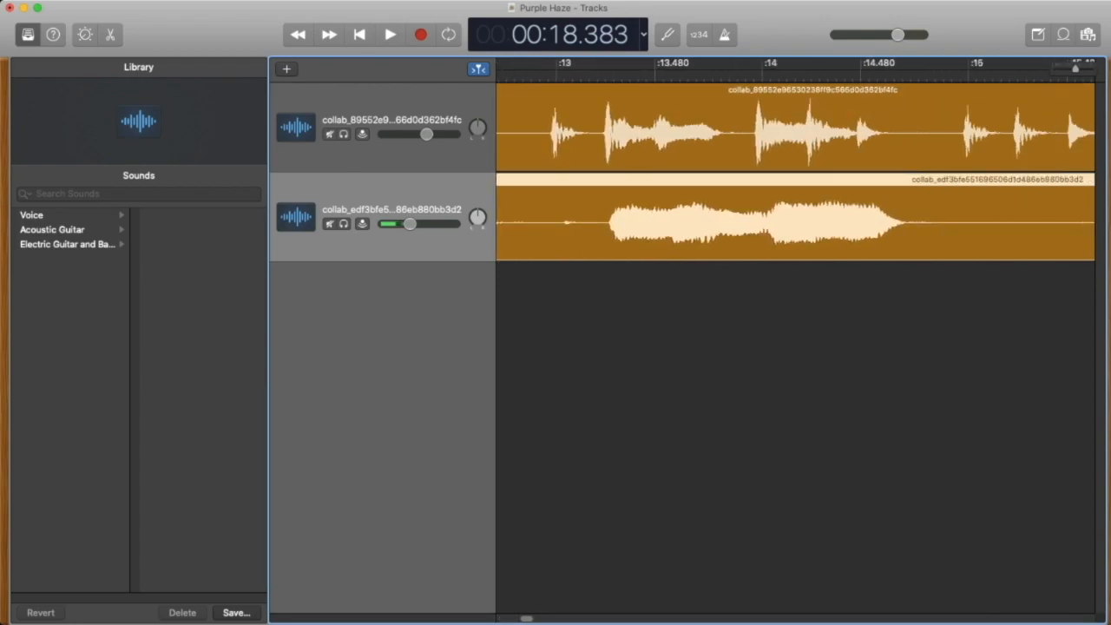
pyautogui.hscroll(3)
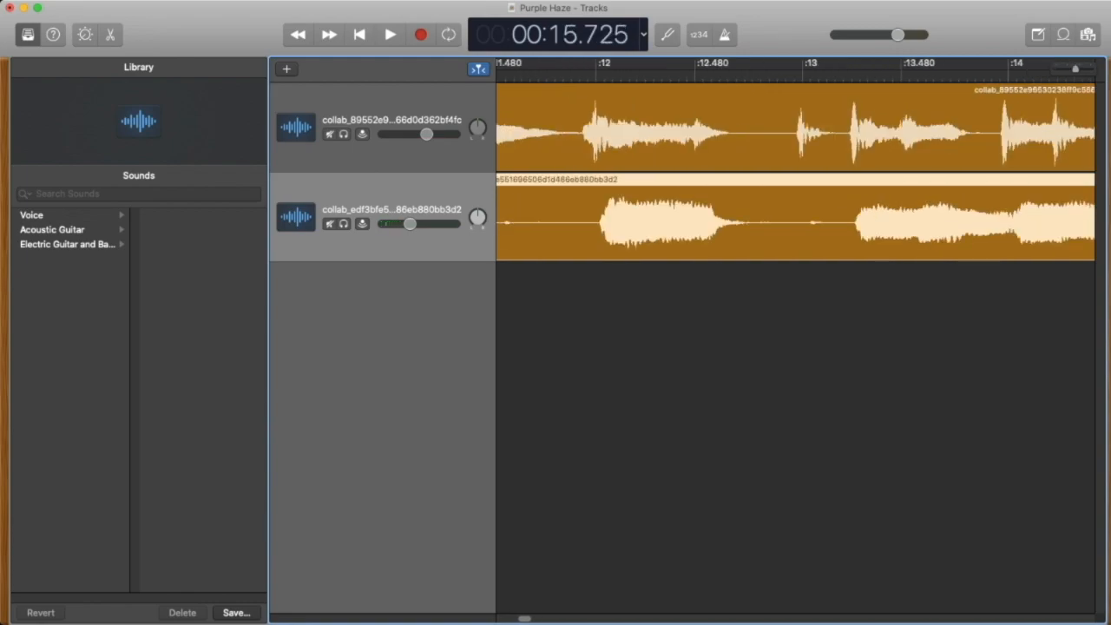
# - Select the guitar region and nudge it slightly earlier to line up with the backing track
pyautogui.click(579, 63)
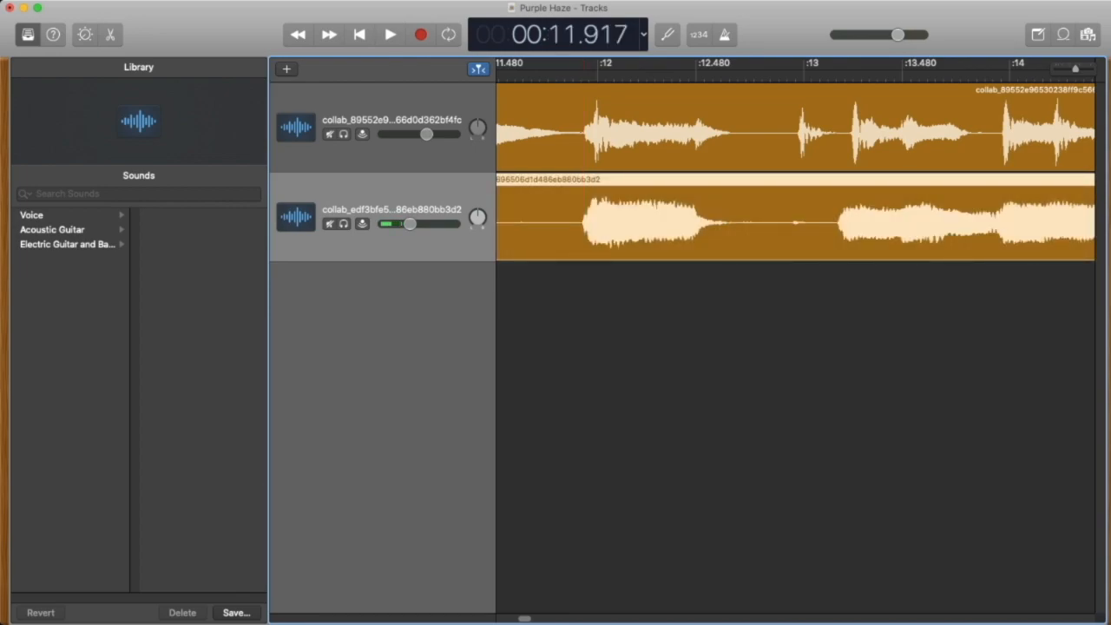
pyautogui.click(389, 35)
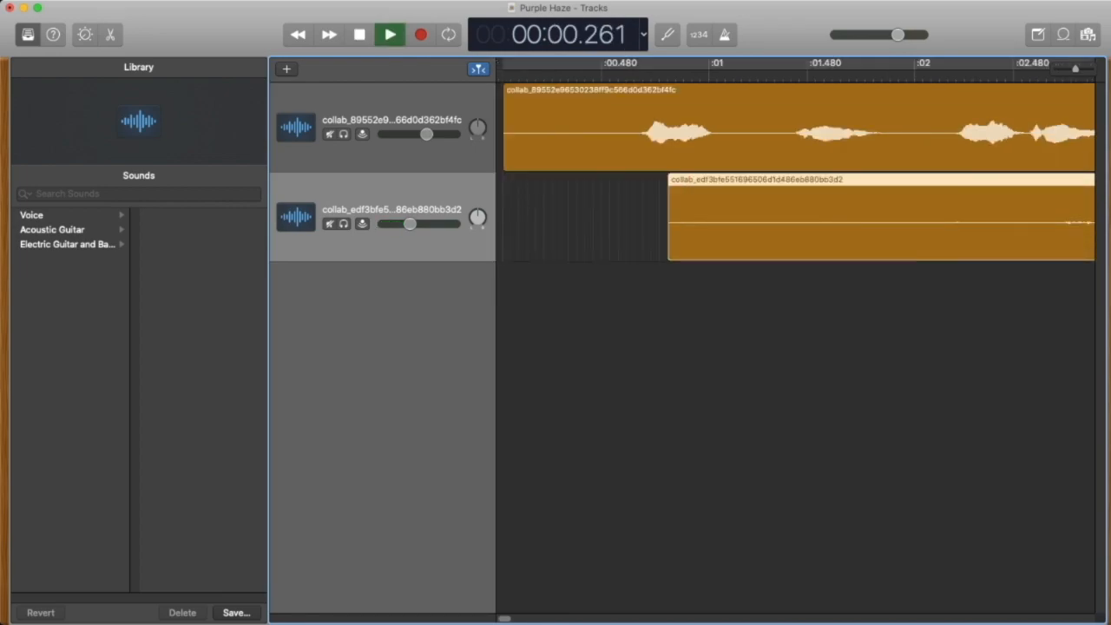
pyautogui.click(389, 35)
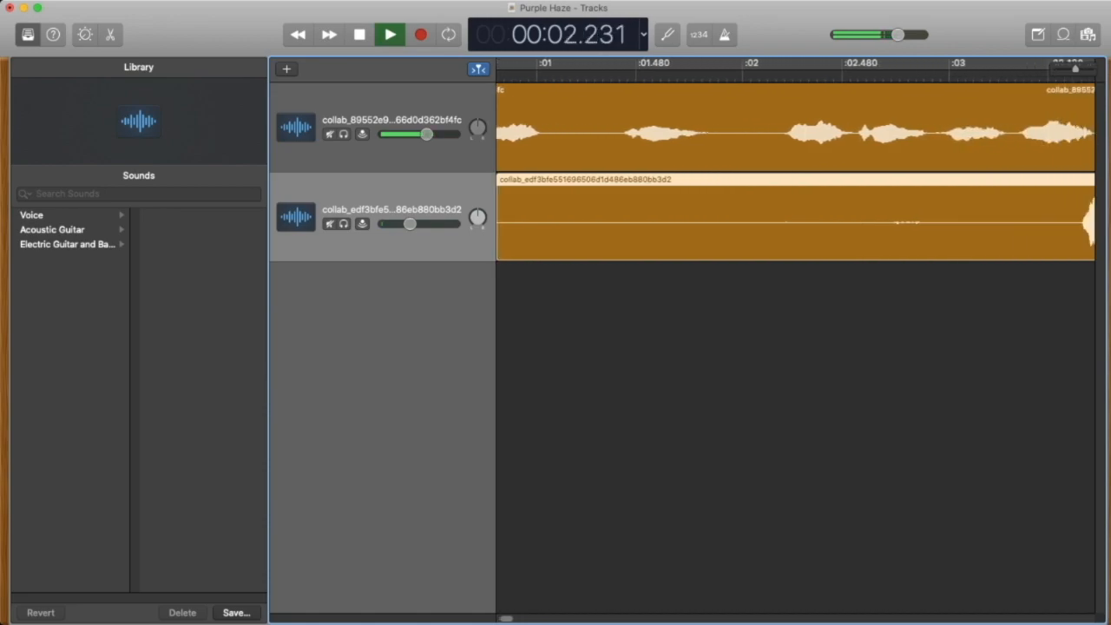
pyautogui.click(389, 33)
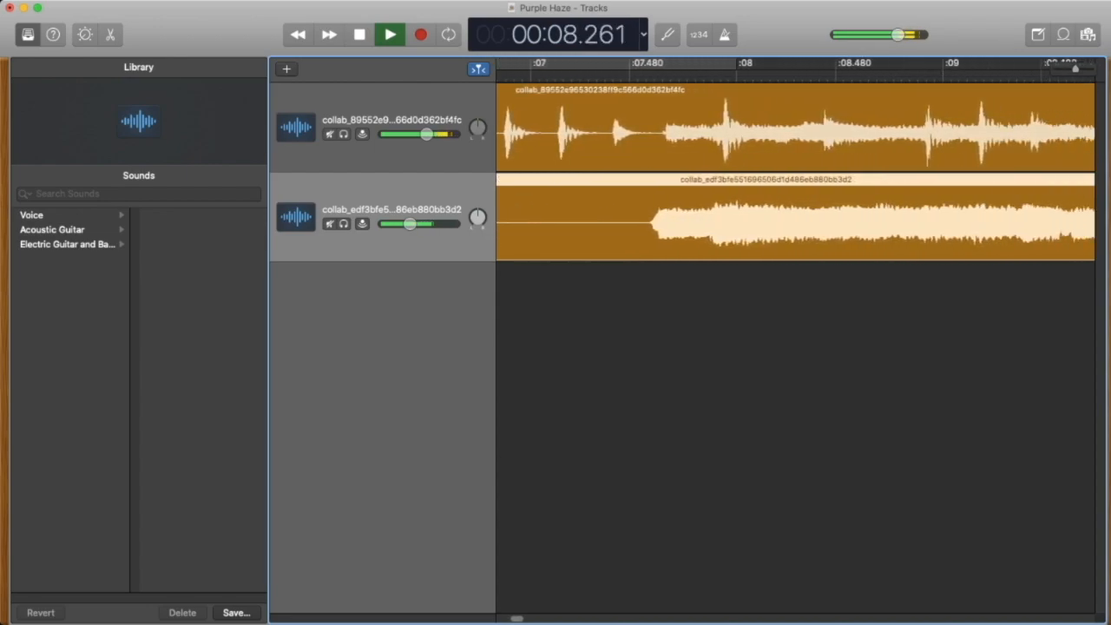
pyautogui.click(389, 35)
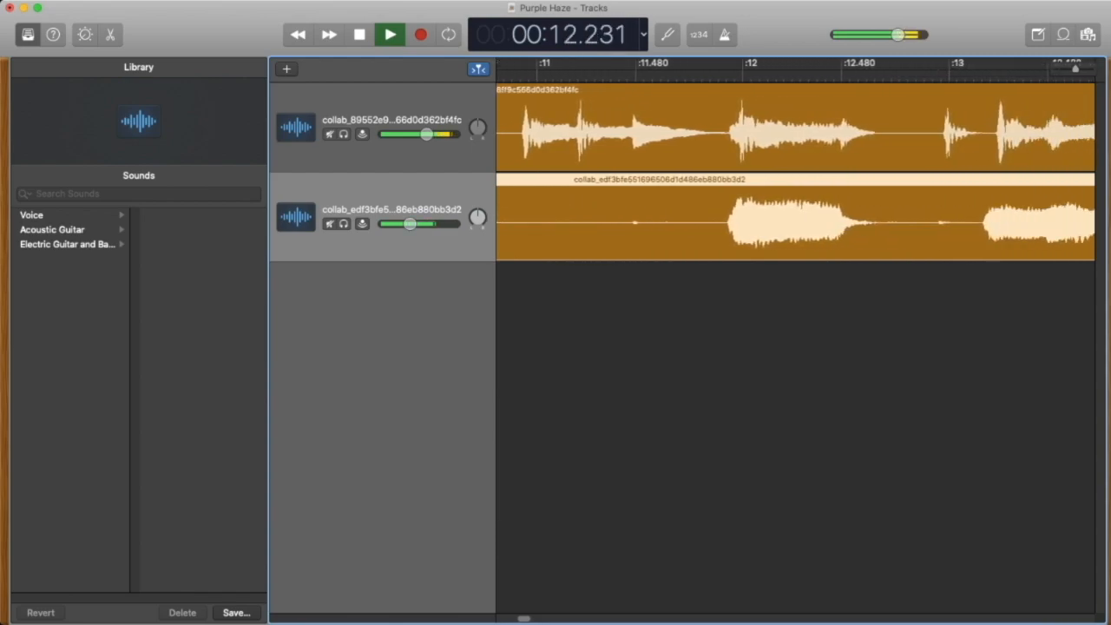
pyautogui.click(388, 34)
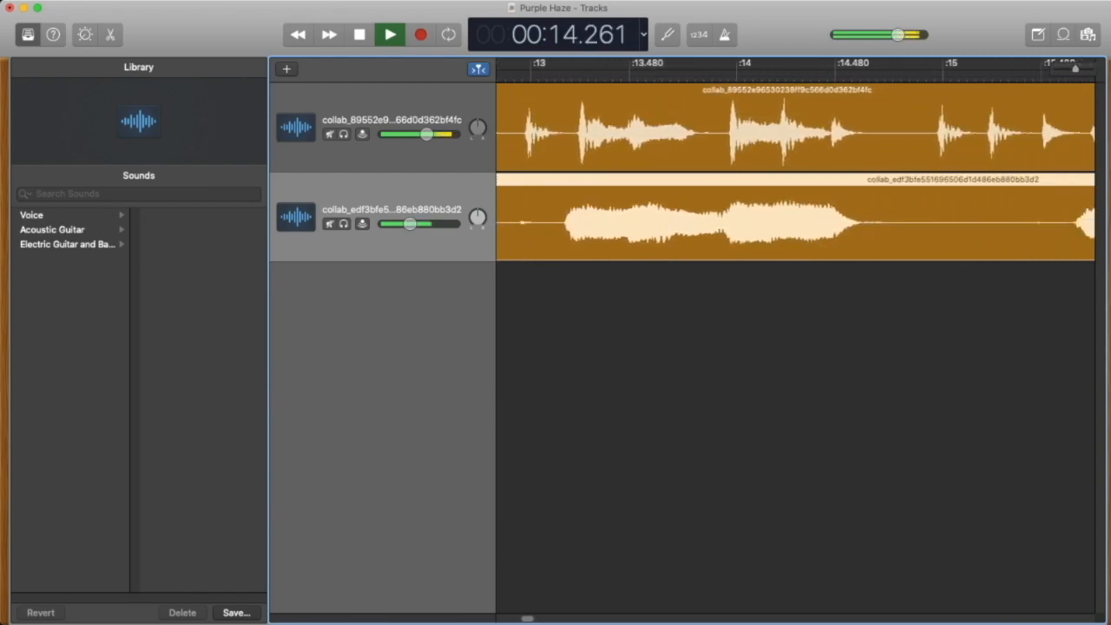
pyautogui.click(389, 35)
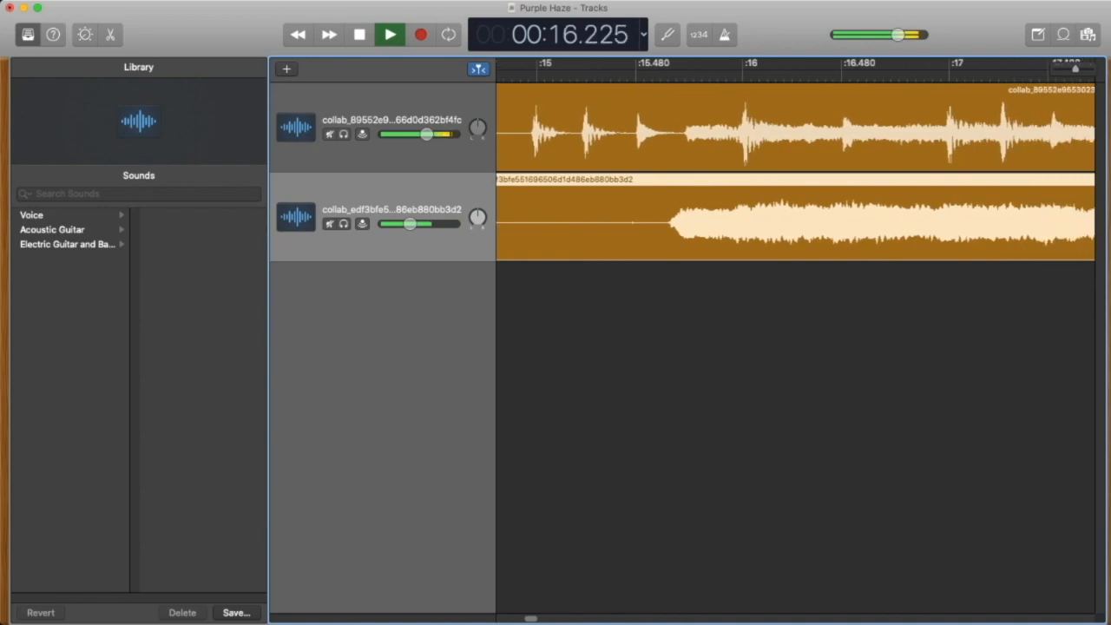
pyautogui.click(388, 35)
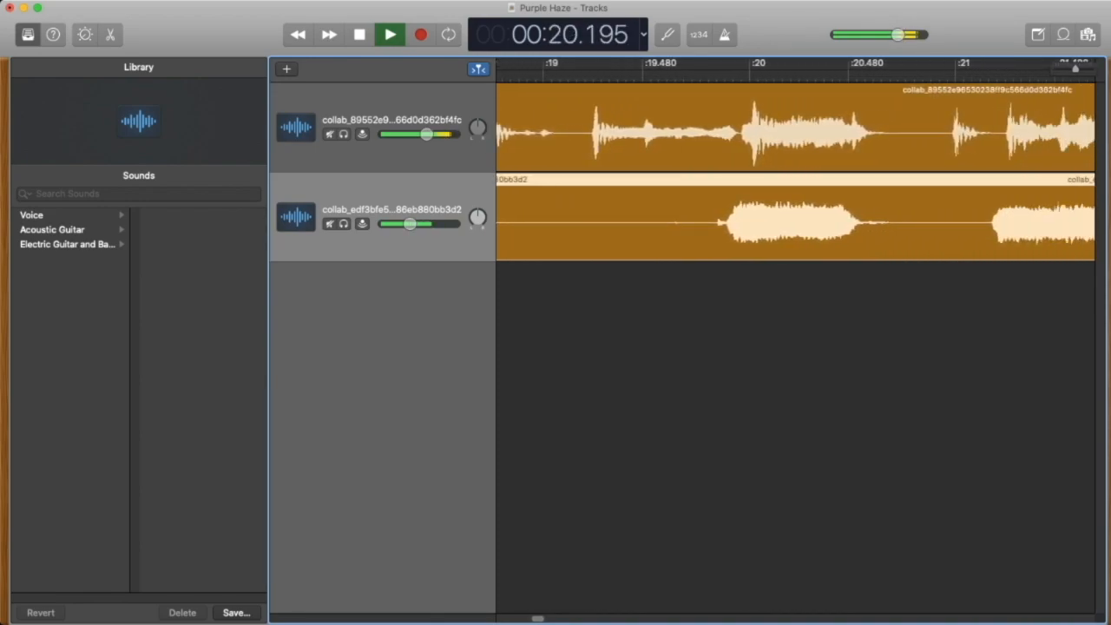
pyautogui.click(389, 35)
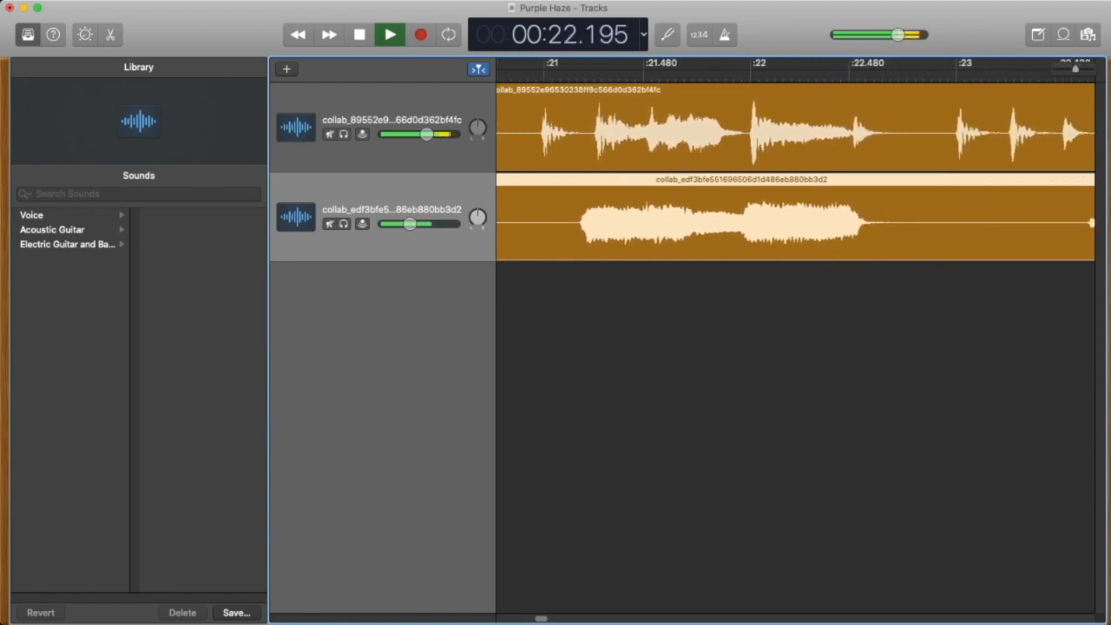
pyautogui.click(389, 33)
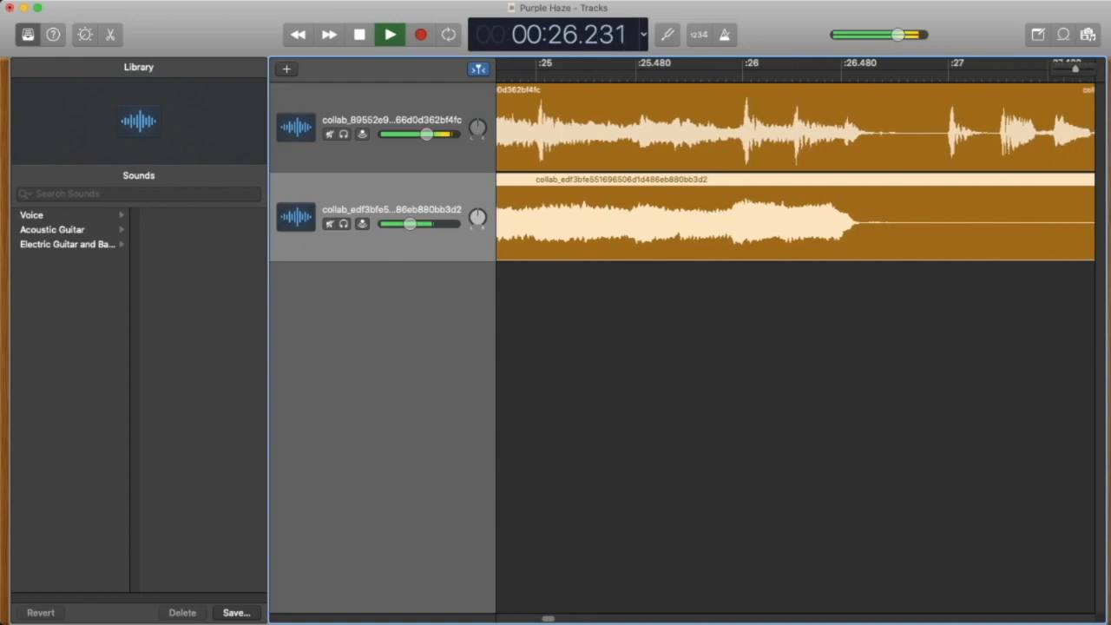
pyautogui.click(388, 35)
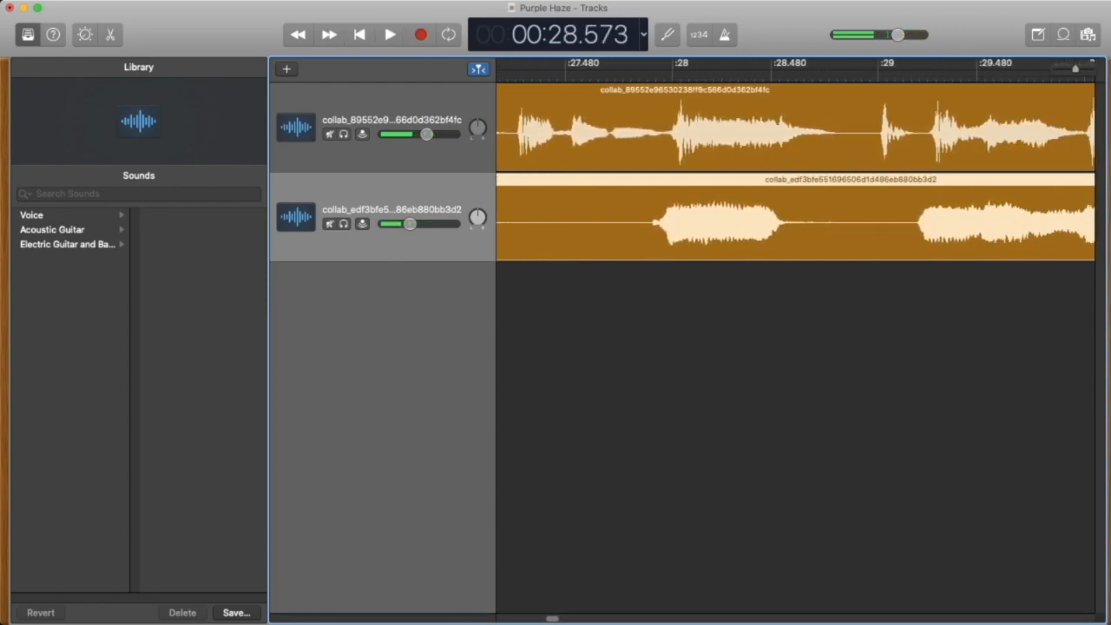
pyautogui.moveTo(426, 133); pyautogui.dragTo(385, 134)
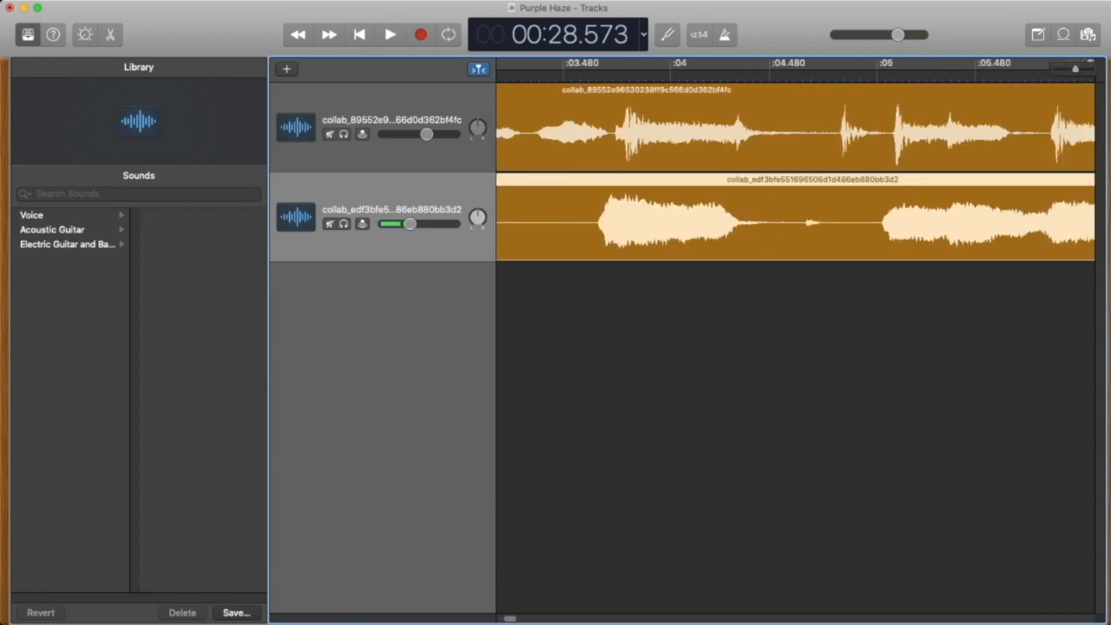
# - Scroll to the song's start and hold the guitar region to read its start at 00:00.802
pyautogui.hscroll(-3)
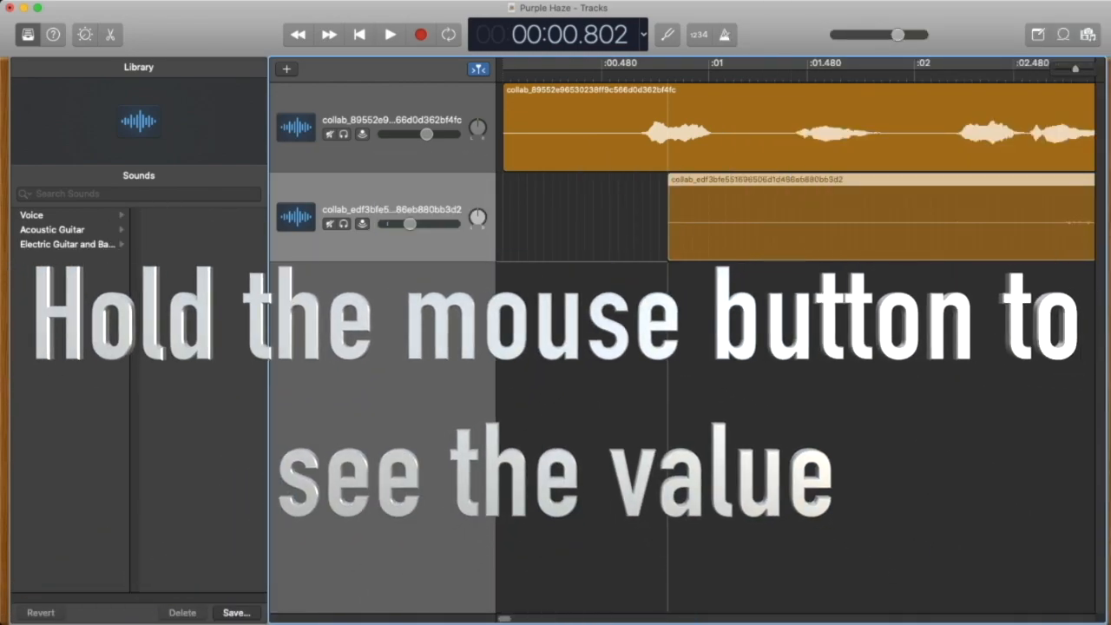
pyautogui.moveTo(427, 224); pyautogui.dragTo(409, 224)
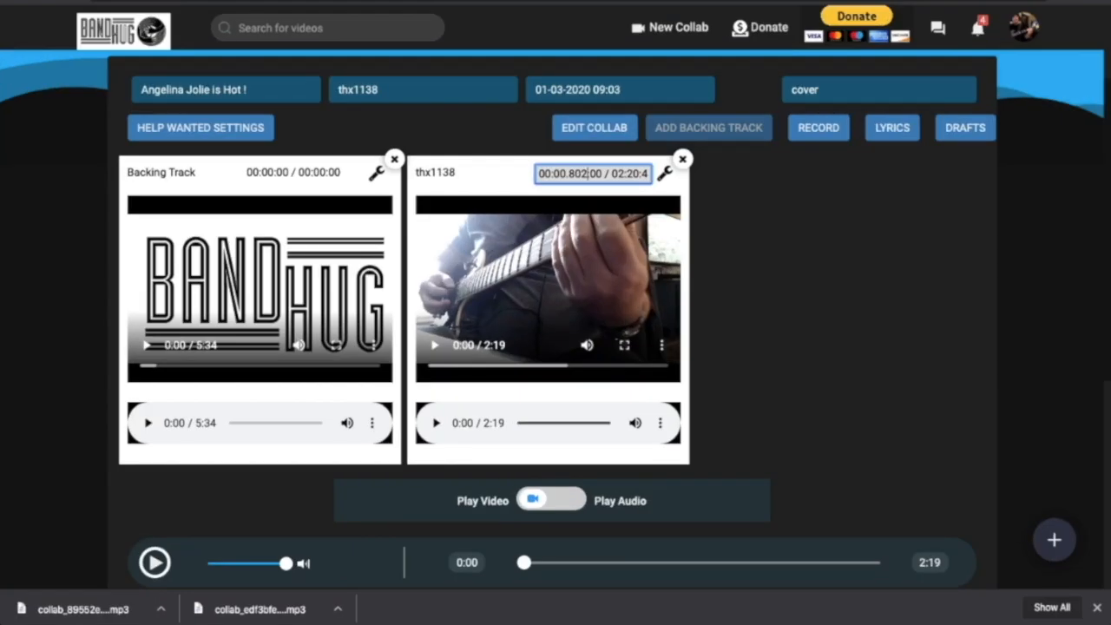
# - Save the guitar part's 00:00.802 start offset, then publish the collab and confirm with Yes
pyautogui.press('Return')
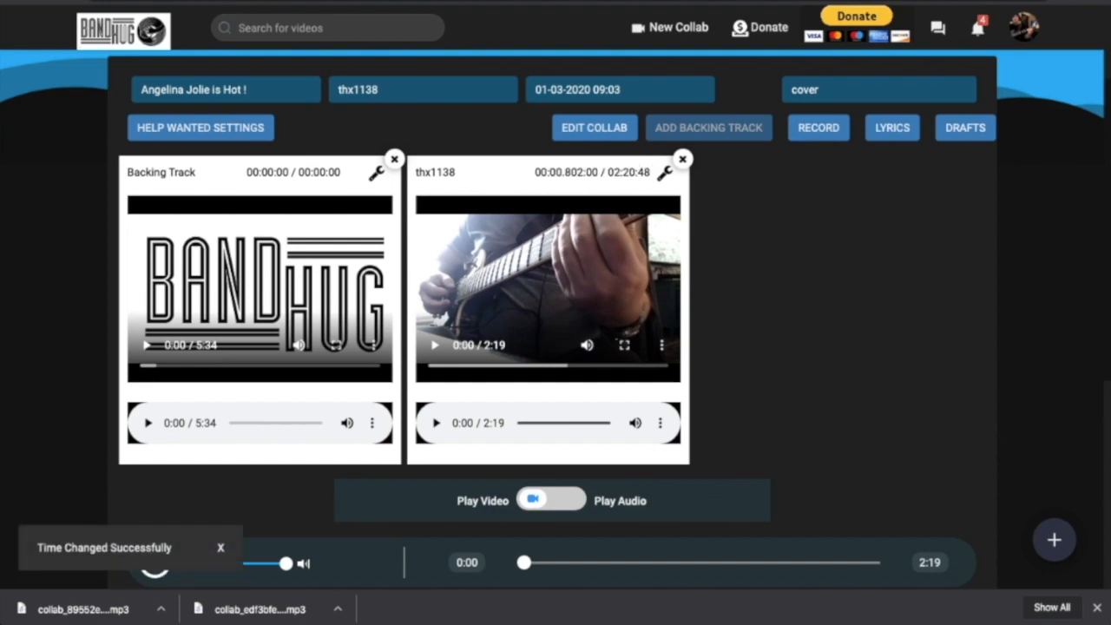
pyautogui.scroll(-3)
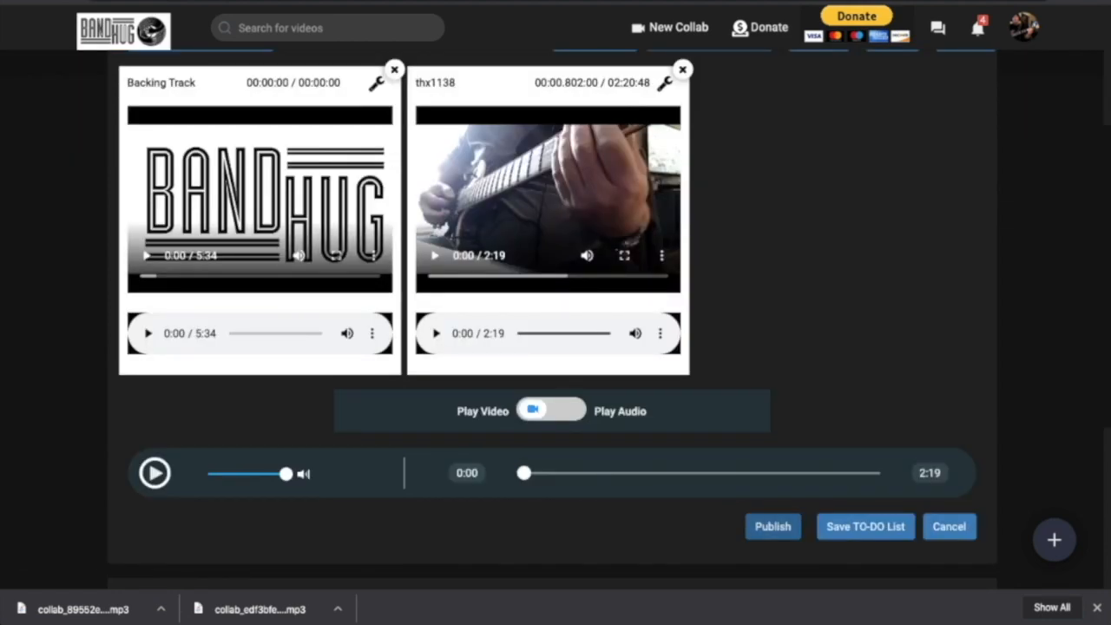
pyautogui.click(772, 526)
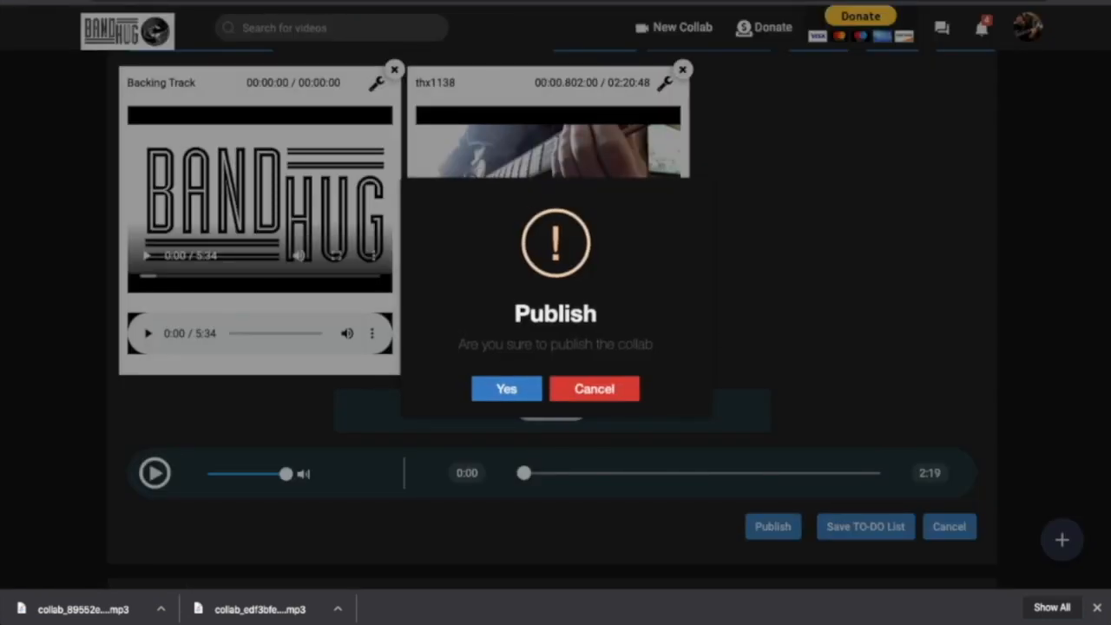
pyautogui.click(505, 388)
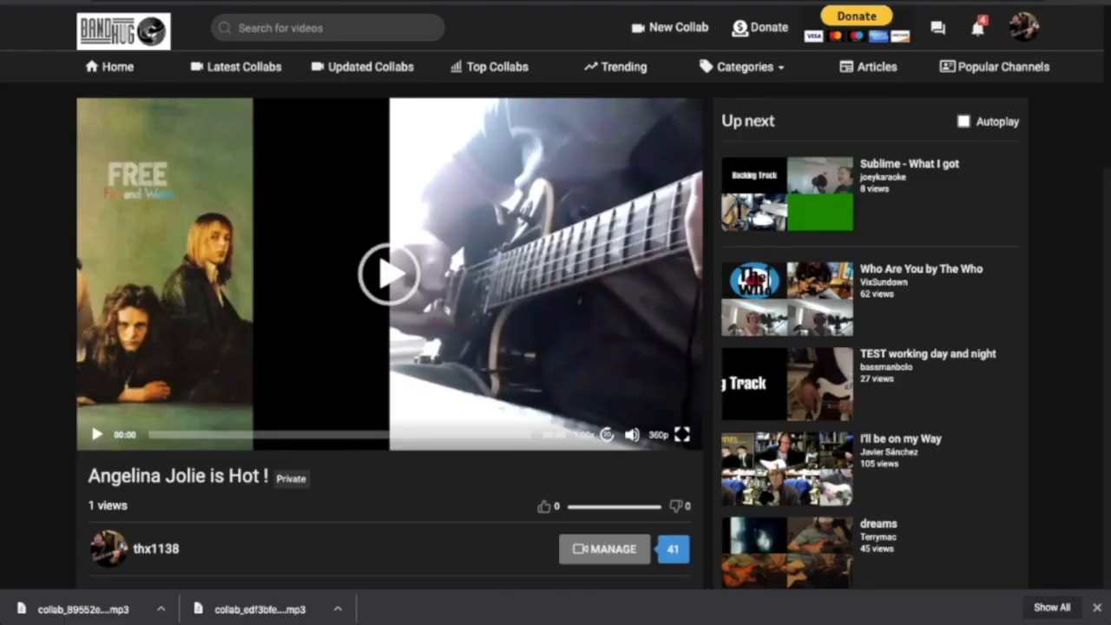